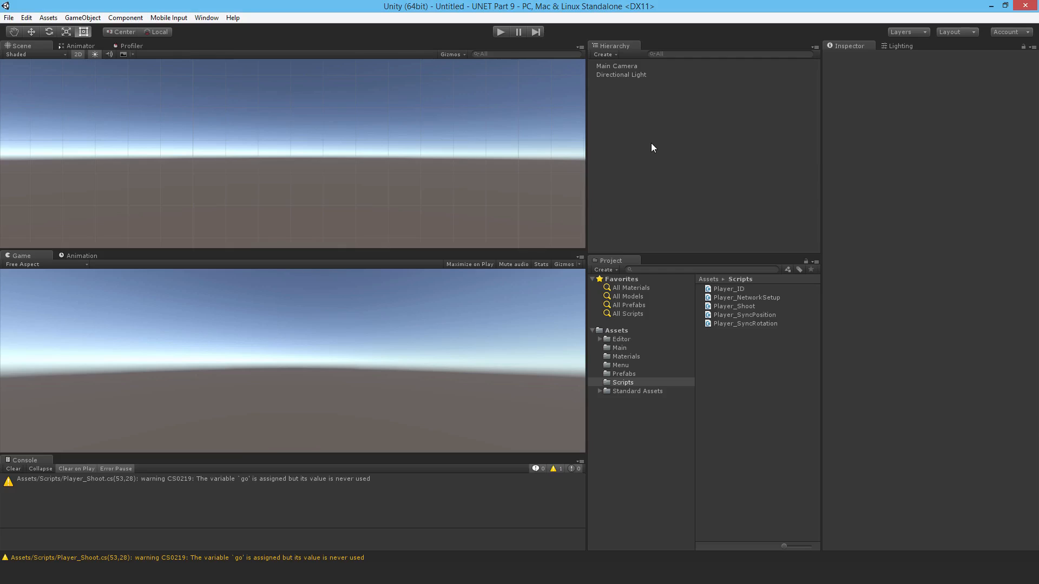
mouse_move(740, 382)
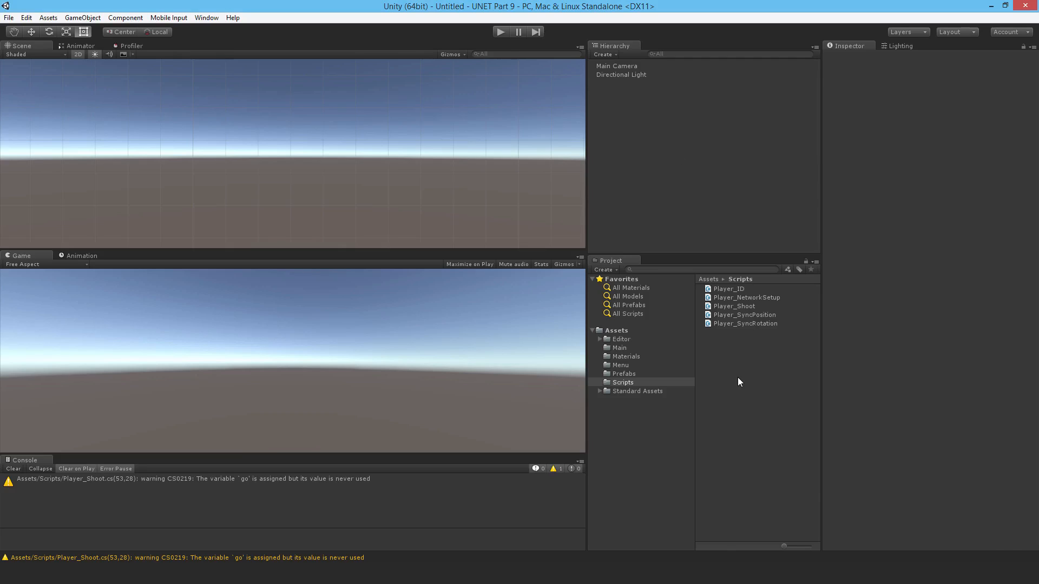
Create a C# script named Player_Health in the Scripts folder
right_click(740, 382)
text(Player_Health)
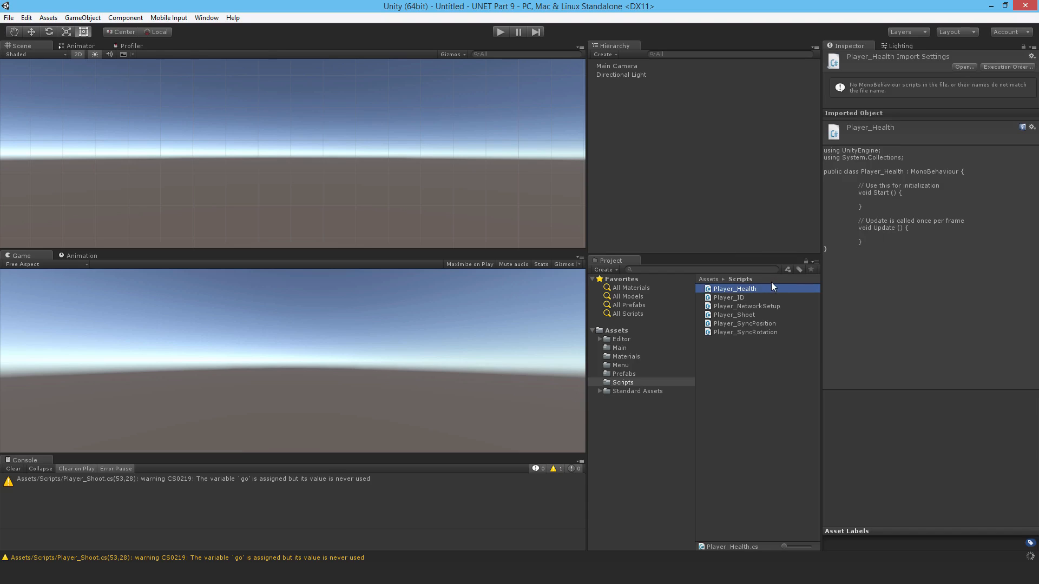
Open Player_Health and import UnityEngine.Networking and UnityEngine.UI
double_click(735, 289)
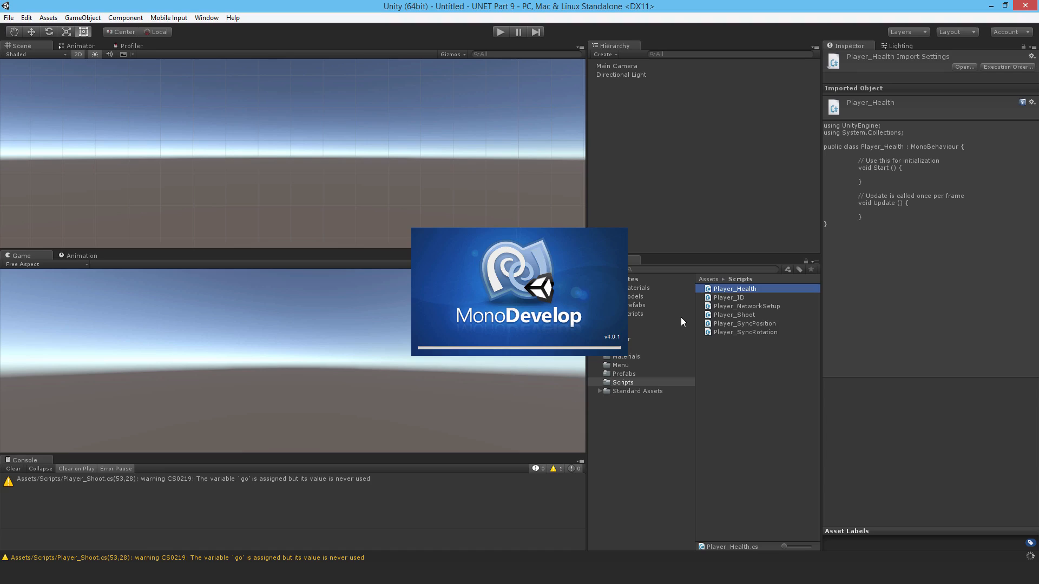
double_click(734, 289)
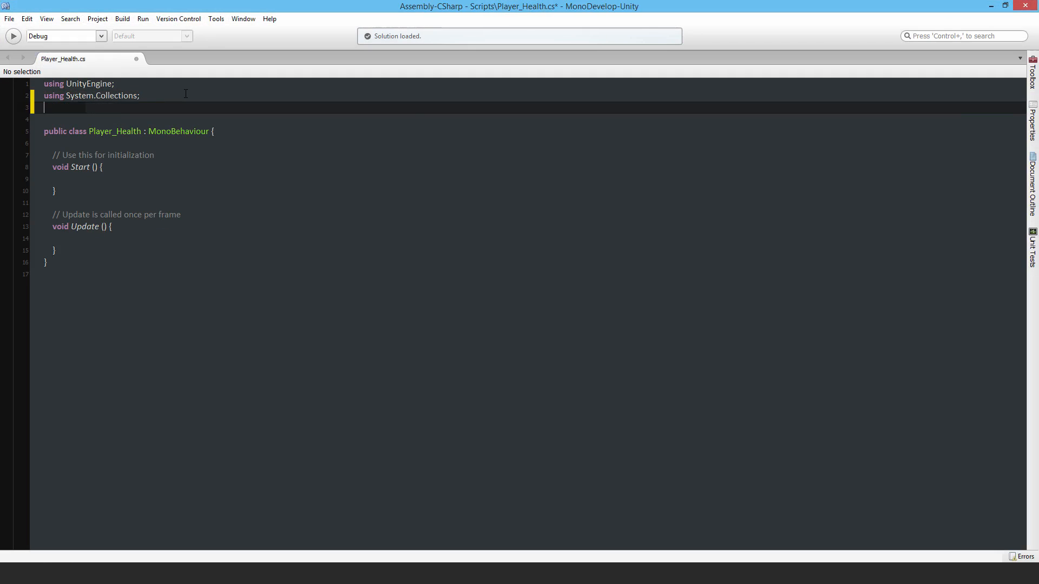
text(using unitye)
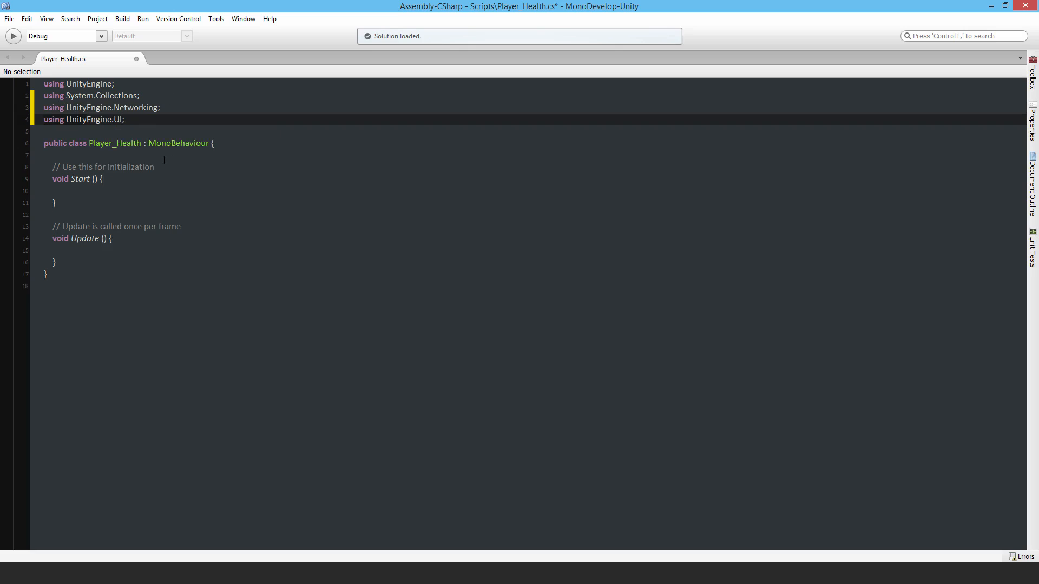
text(network)
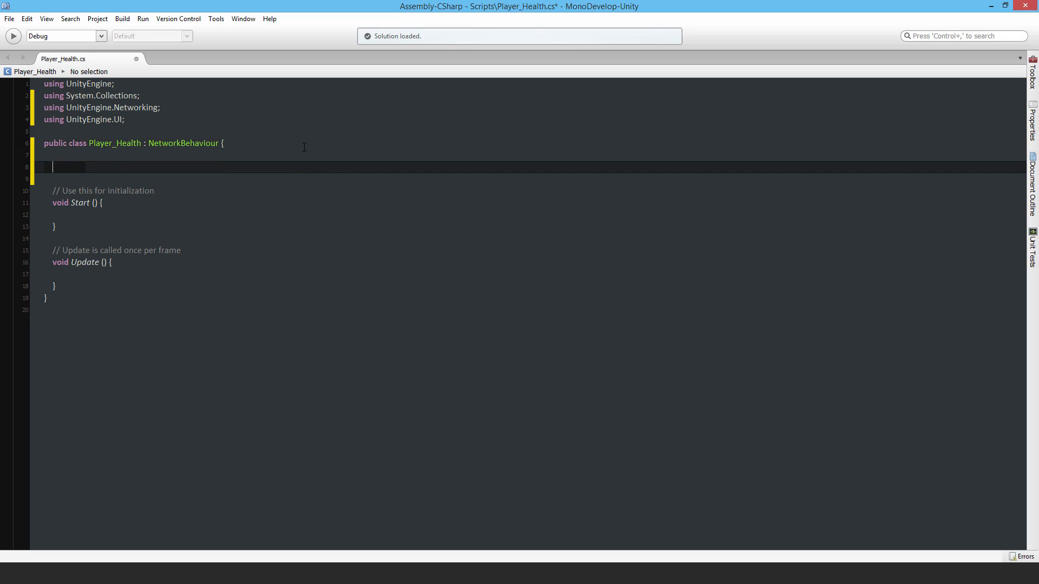
Declare [SyncVar] private int health = 100 and a private Text healthText field
text([syncVar)
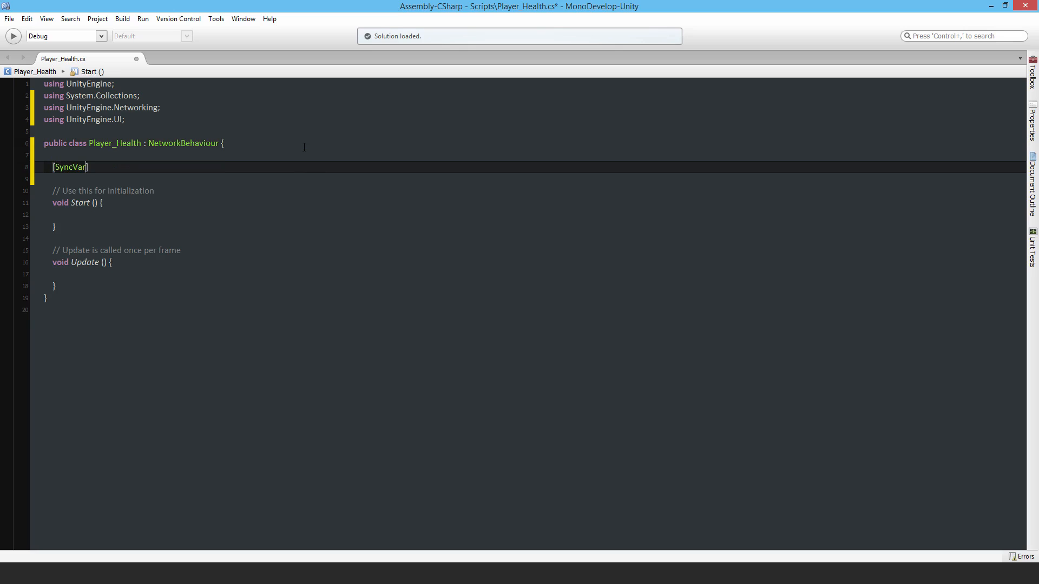
text(pri)
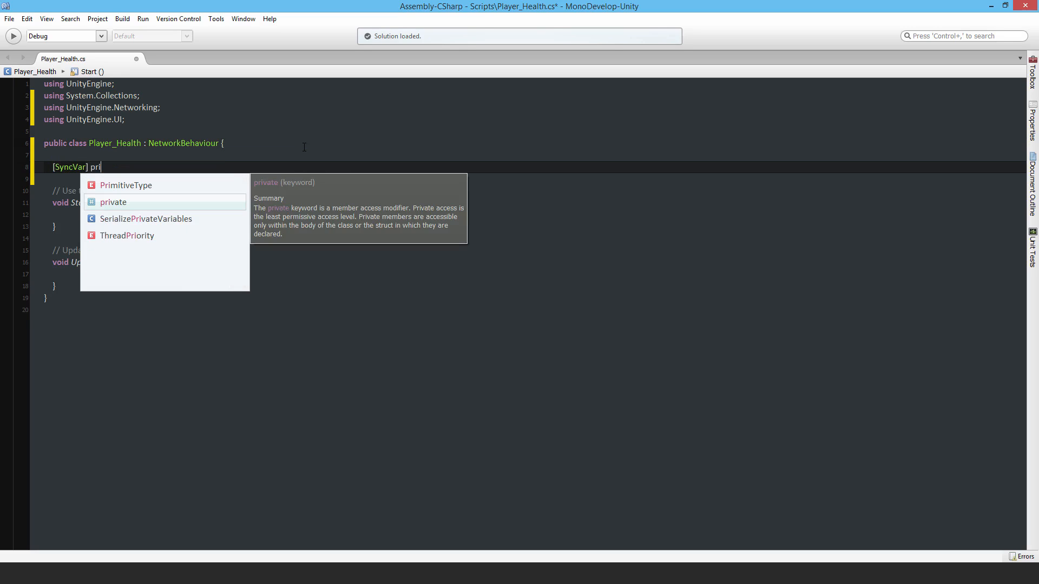
text(vate int health)
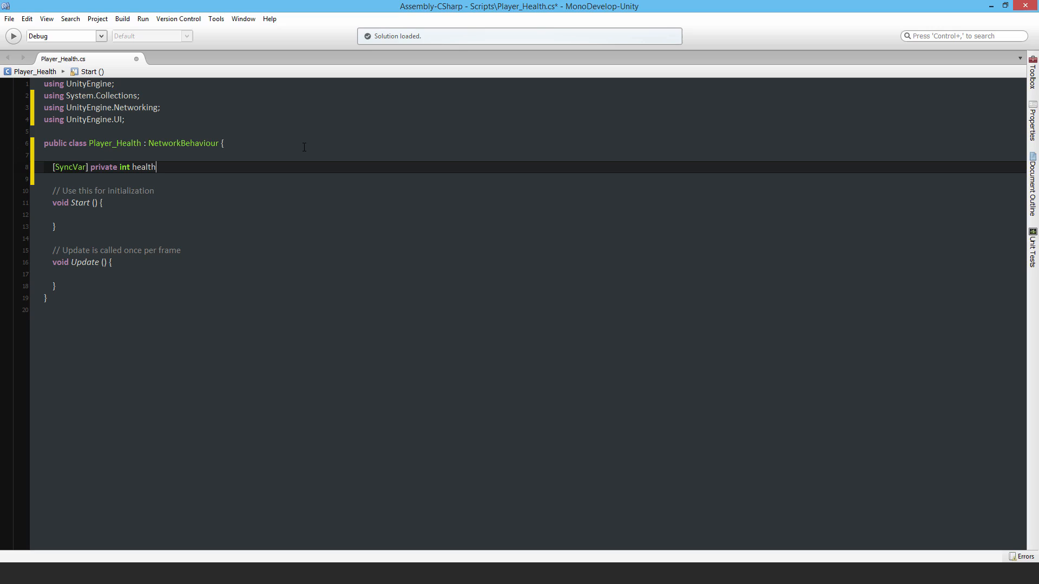
text(= 100;)
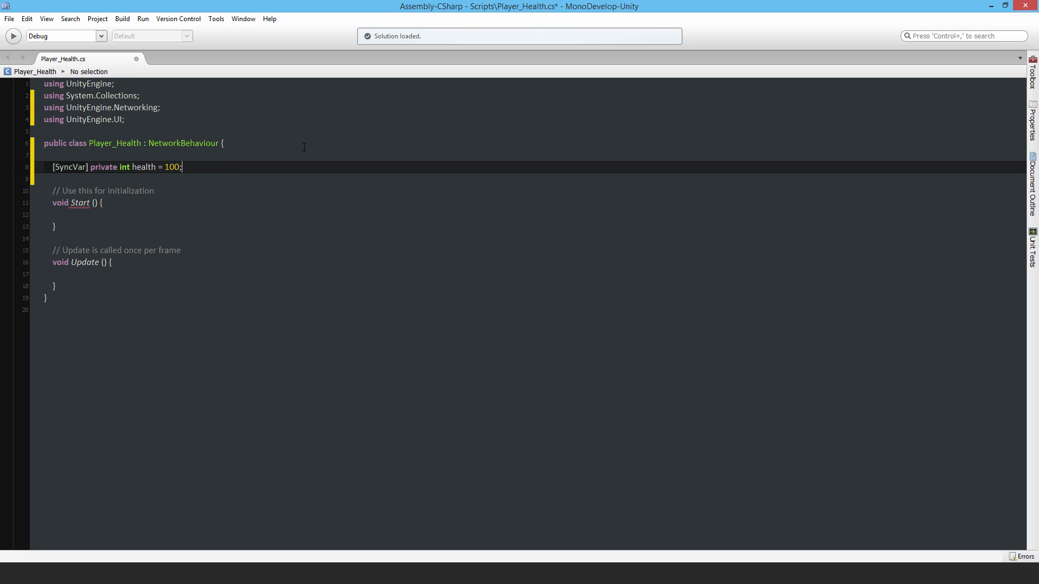
key(Return)
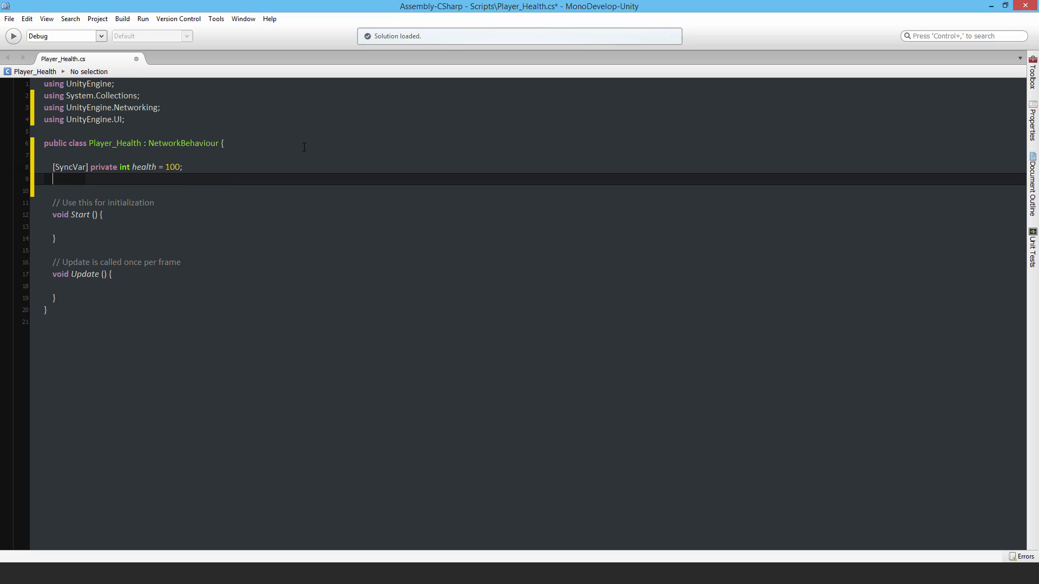
text(pri)
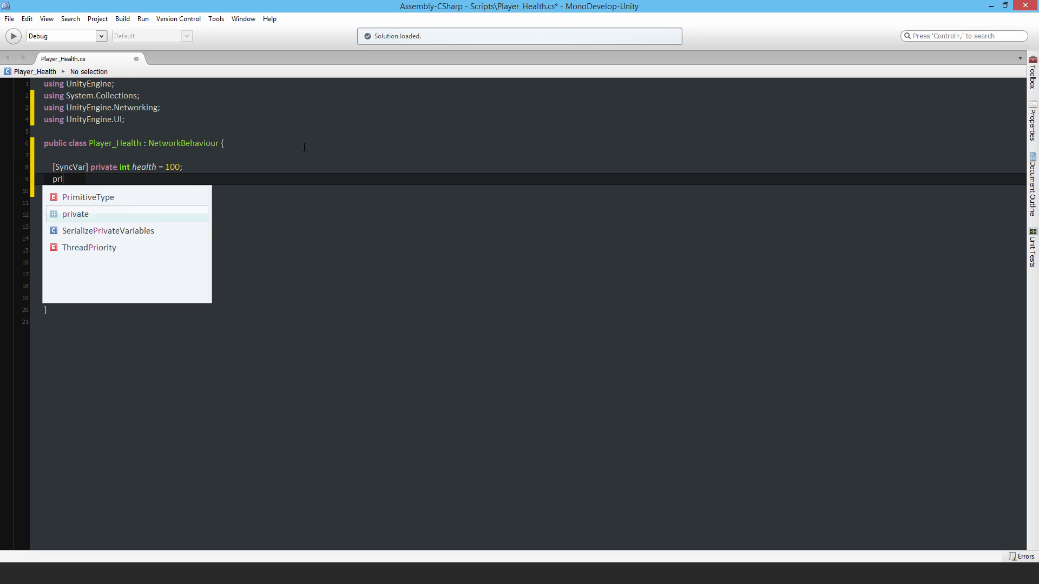
key(Tab)
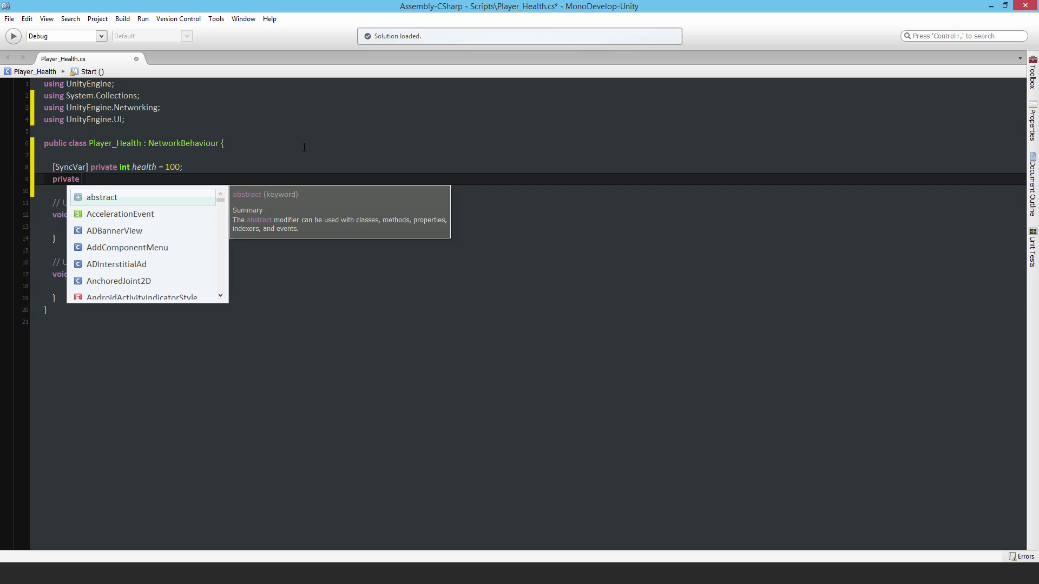
text(Text)
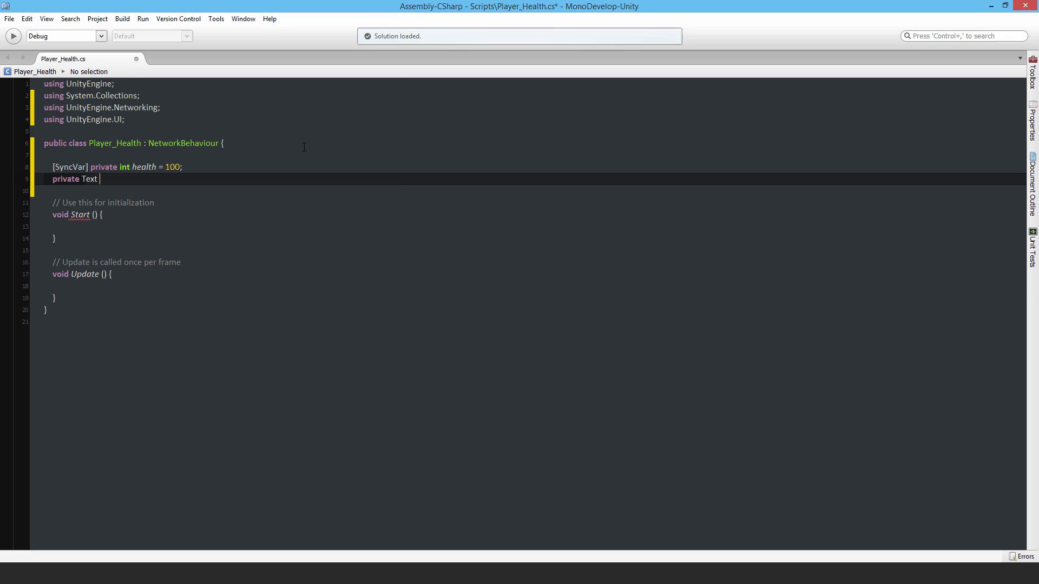
text(healthText)
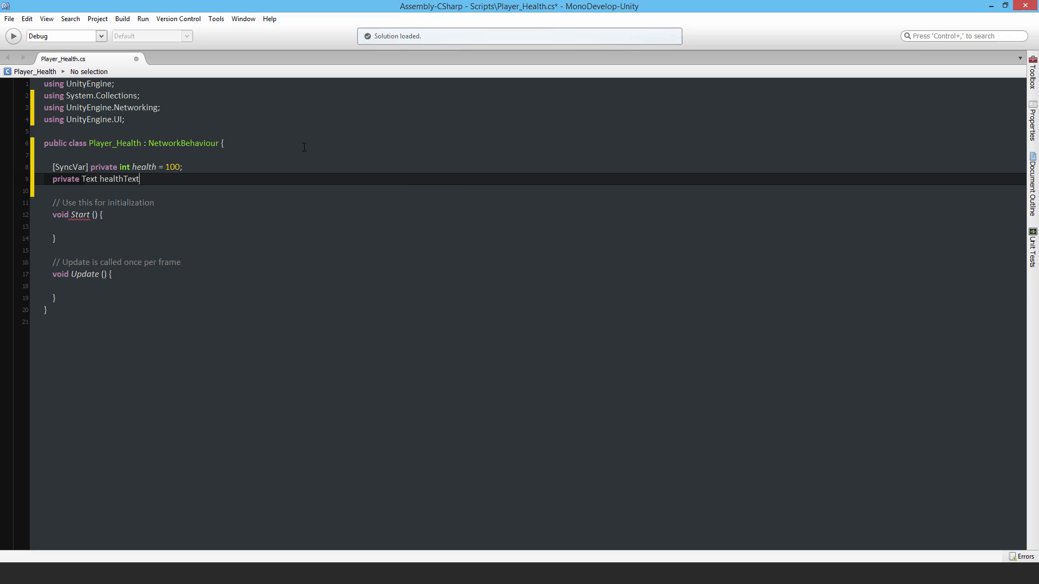
text(;)
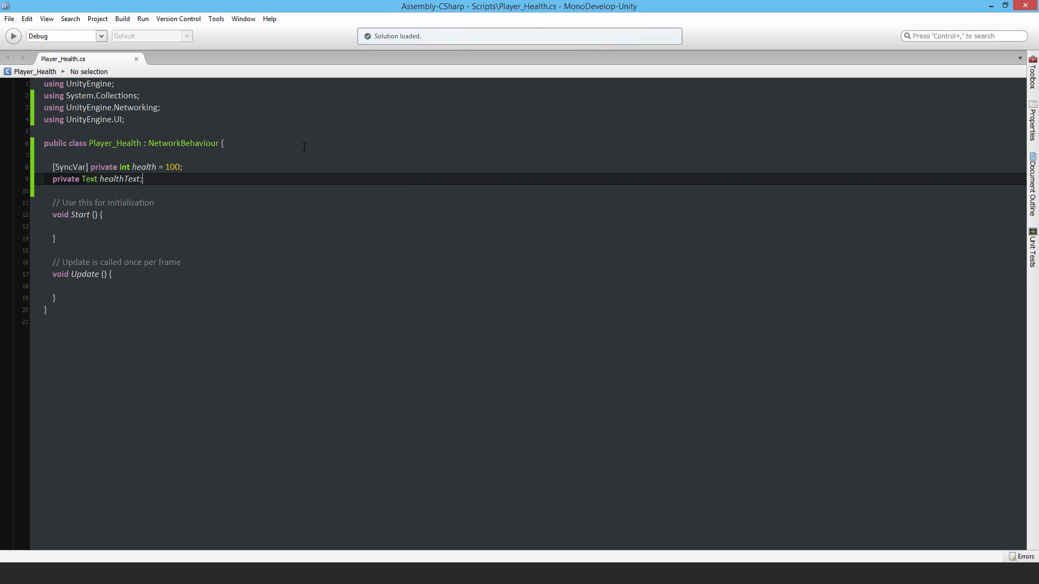
mouse_move(201, 388)
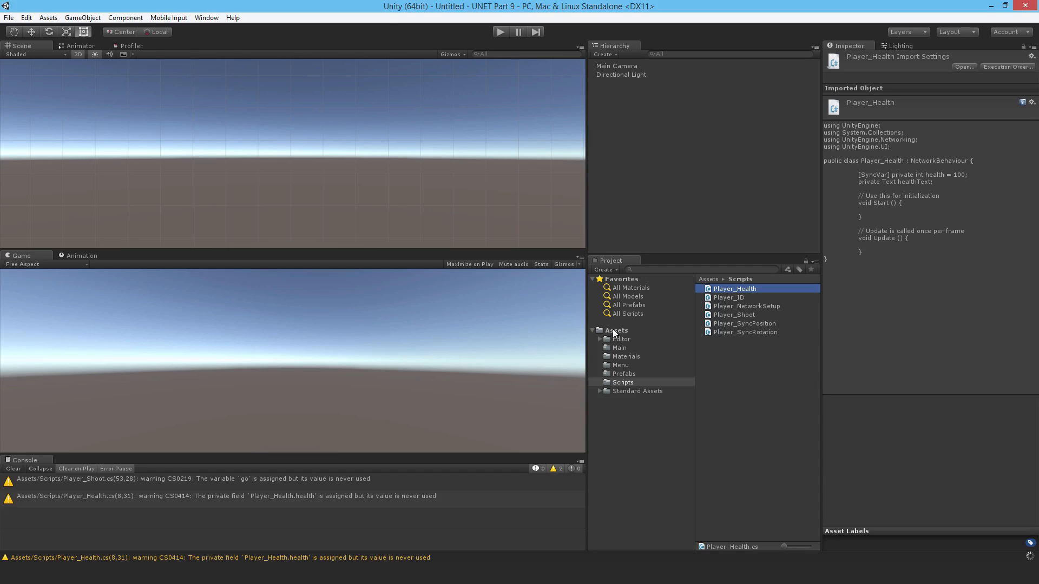
Open the Main scene and add a UI Text element under the Canvas
double_click(721, 349)
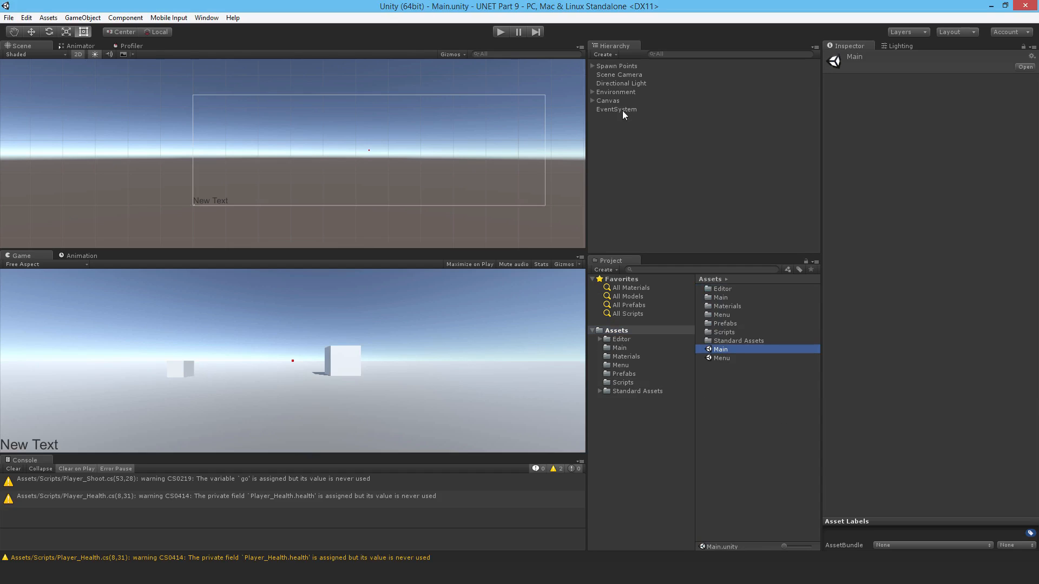
right_click(608, 101)
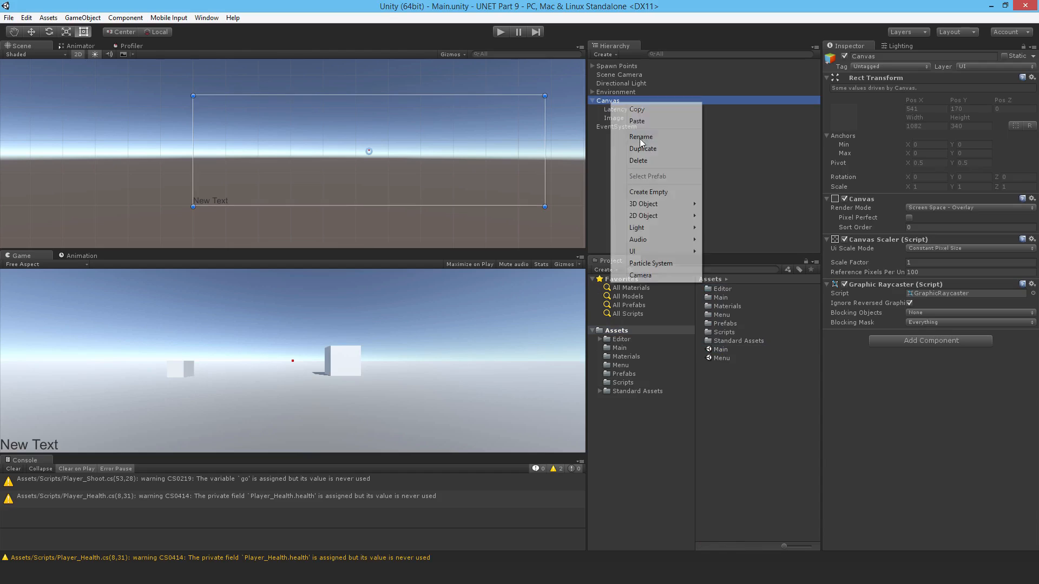
mouse_move(656, 156)
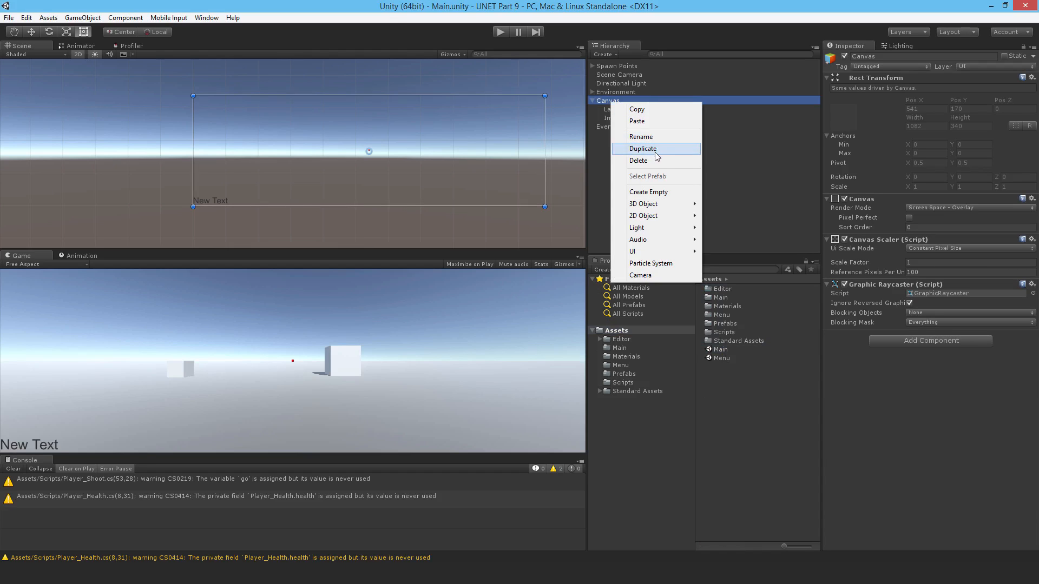
mouse_move(654, 252)
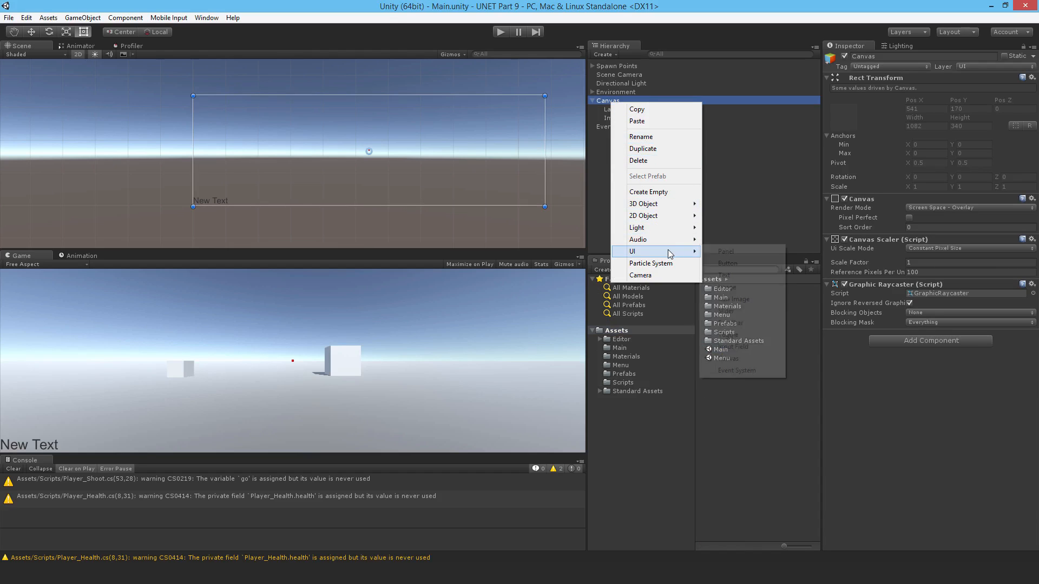
click(722, 276)
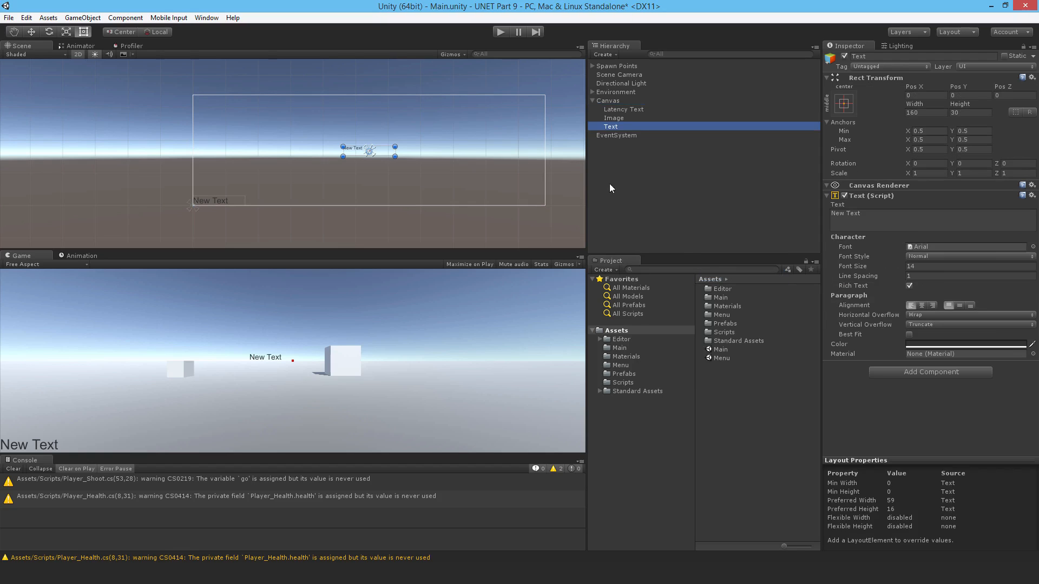
Anchor and pin the new text to the bottom-right corner
click(843, 103)
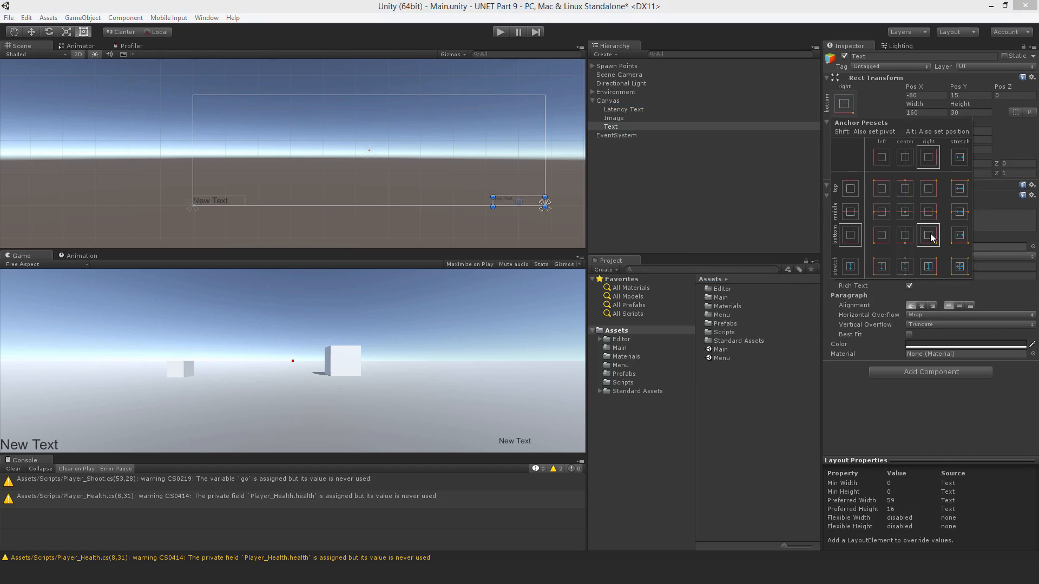
click(928, 236)
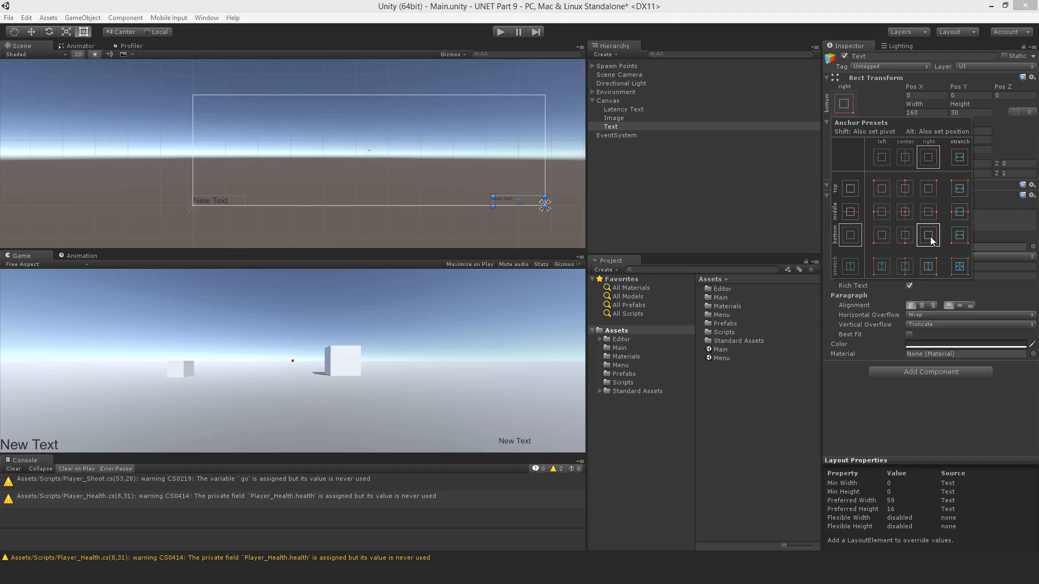
click(928, 235)
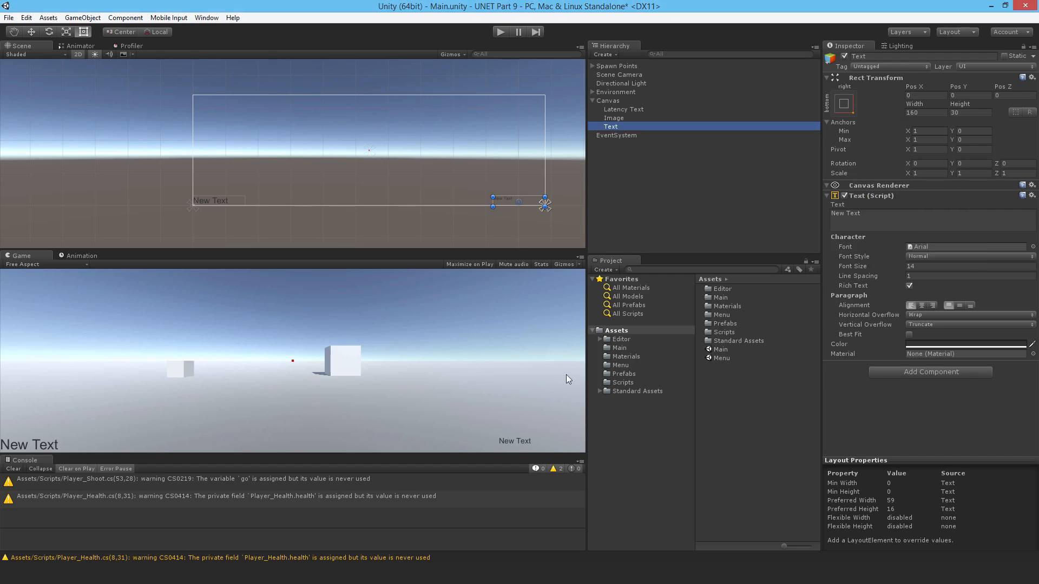
click(46, 264)
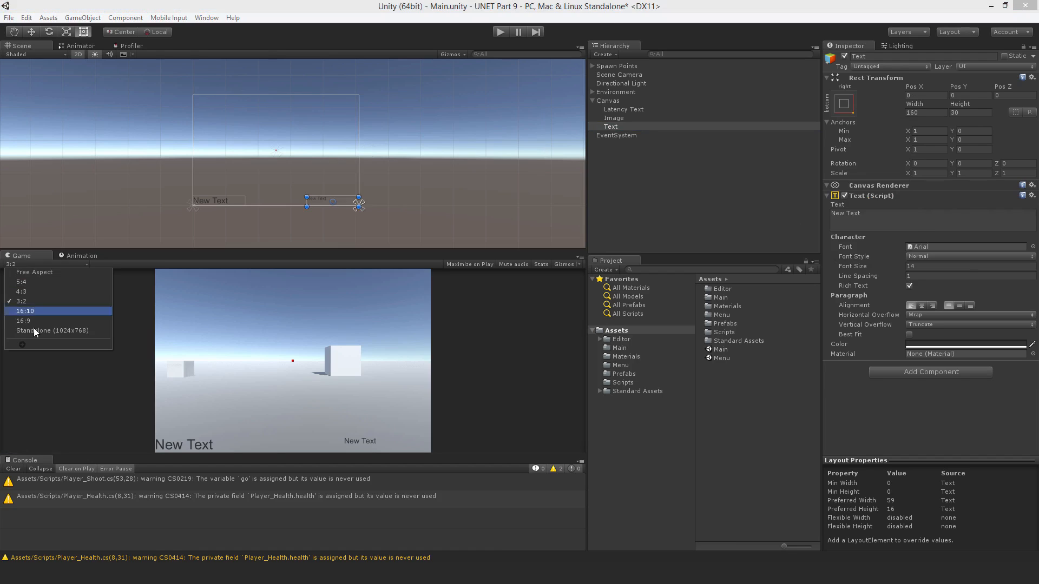
Preview at Standalone 1024x768, set the label to 'Health' and rename it 'Health Text'
click(34, 272)
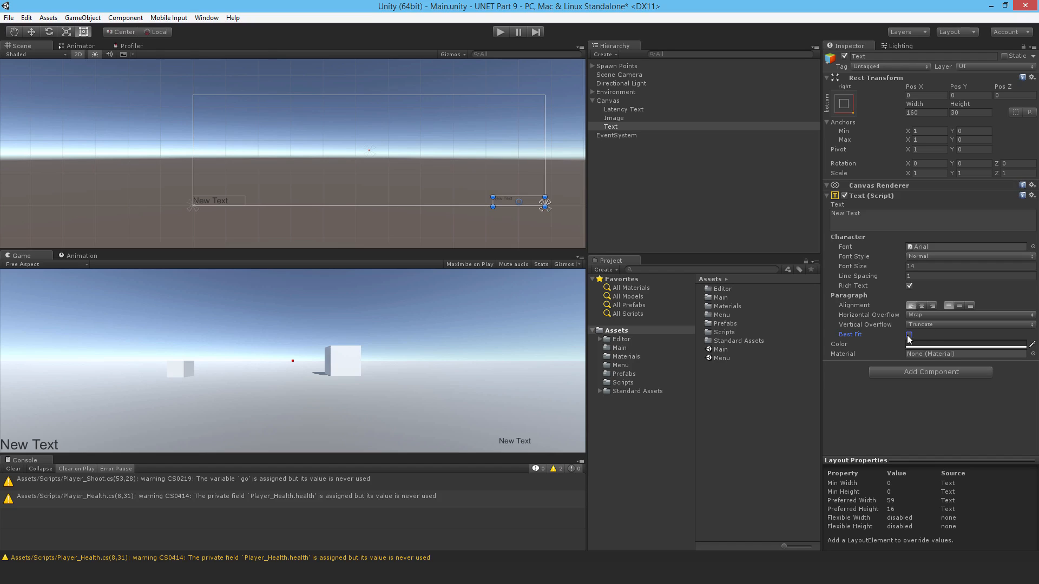
click(909, 334)
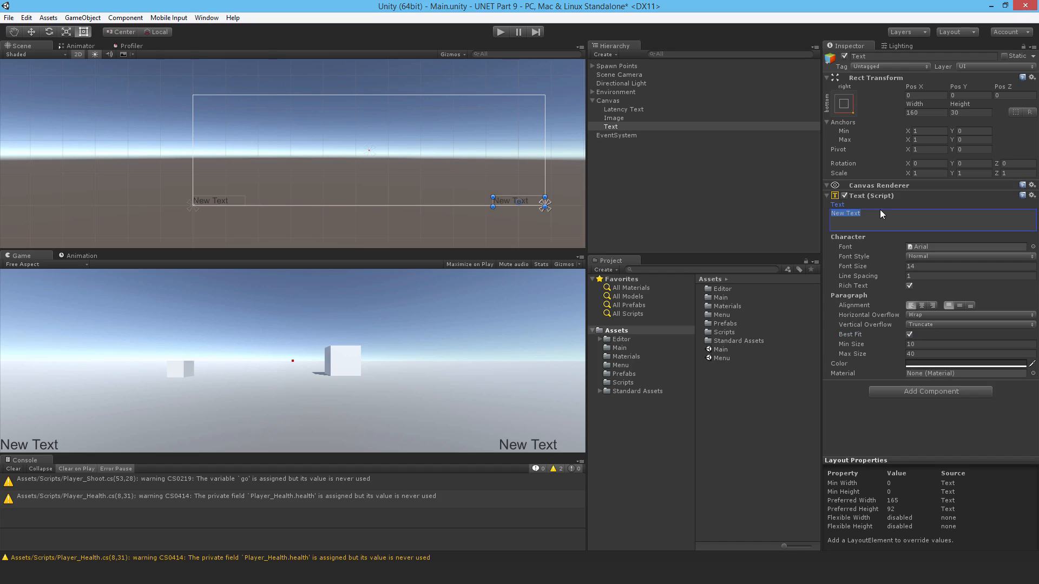
text(Health)
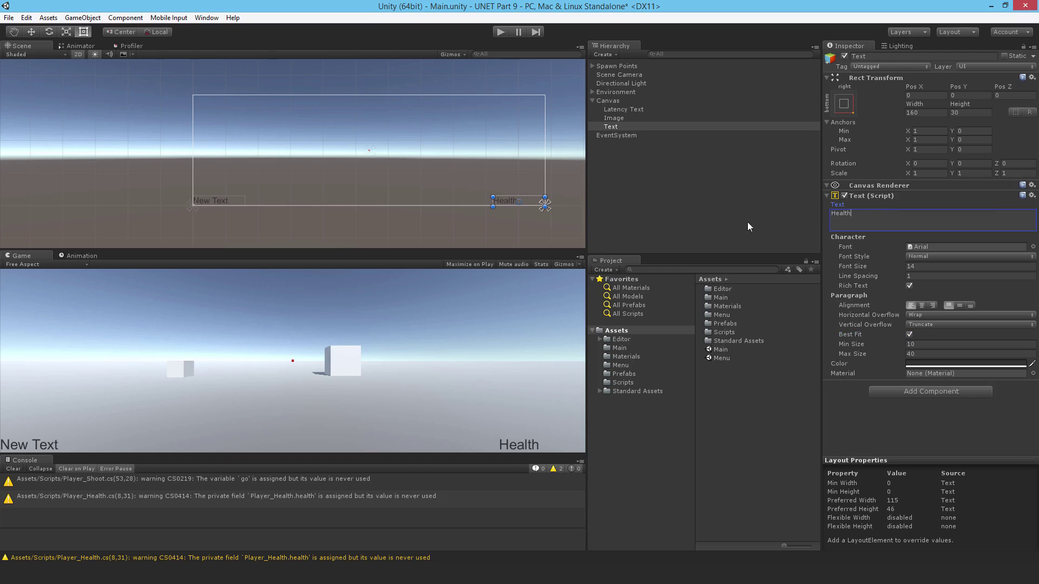
click(611, 126)
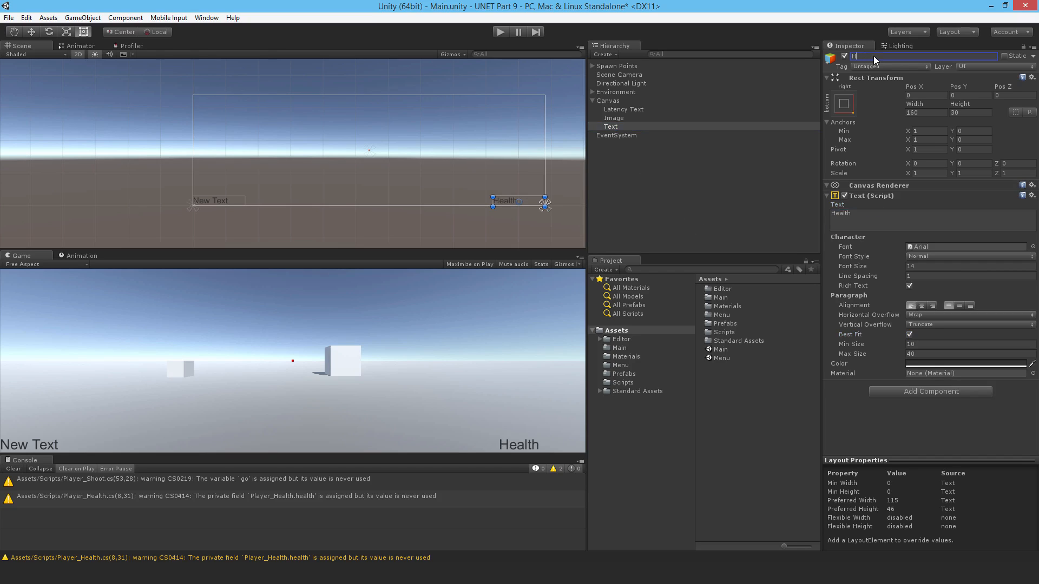
text(Health Text)
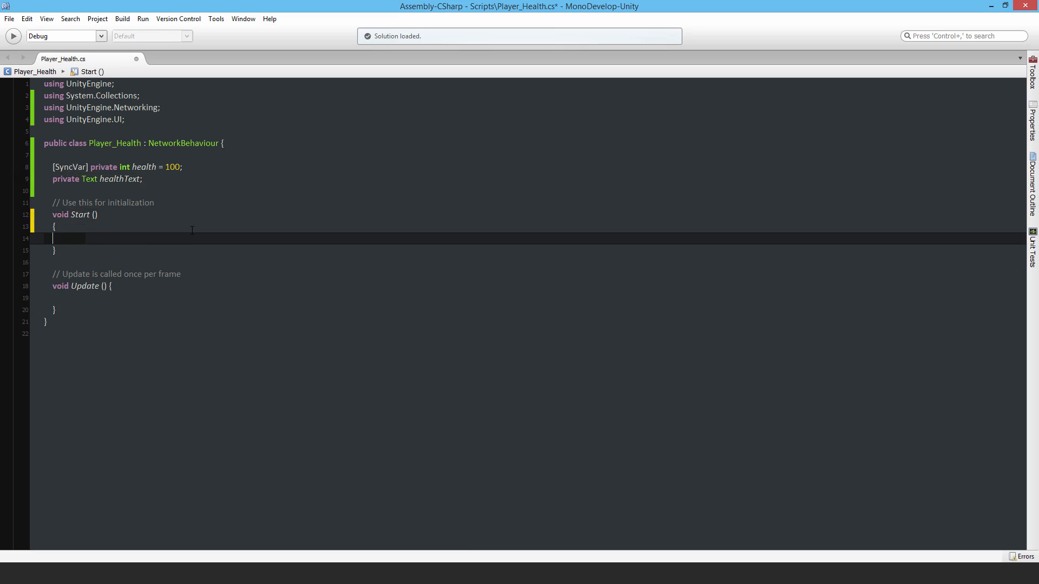
In Start, assign healthText = GameObject.Find("Health Text").GetComponent<Text>()
text(healthText = GameObject.)
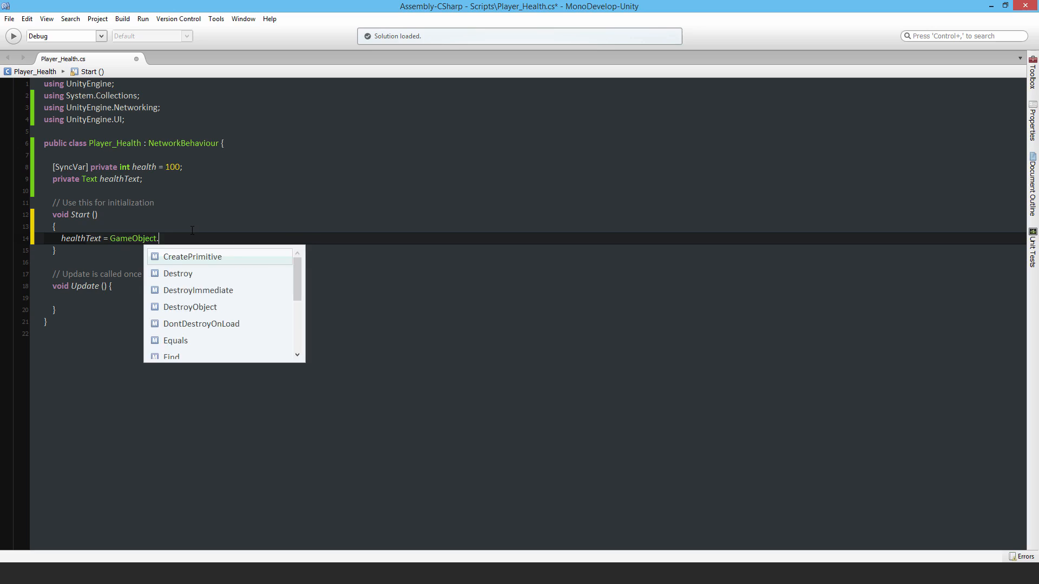
text(Find())
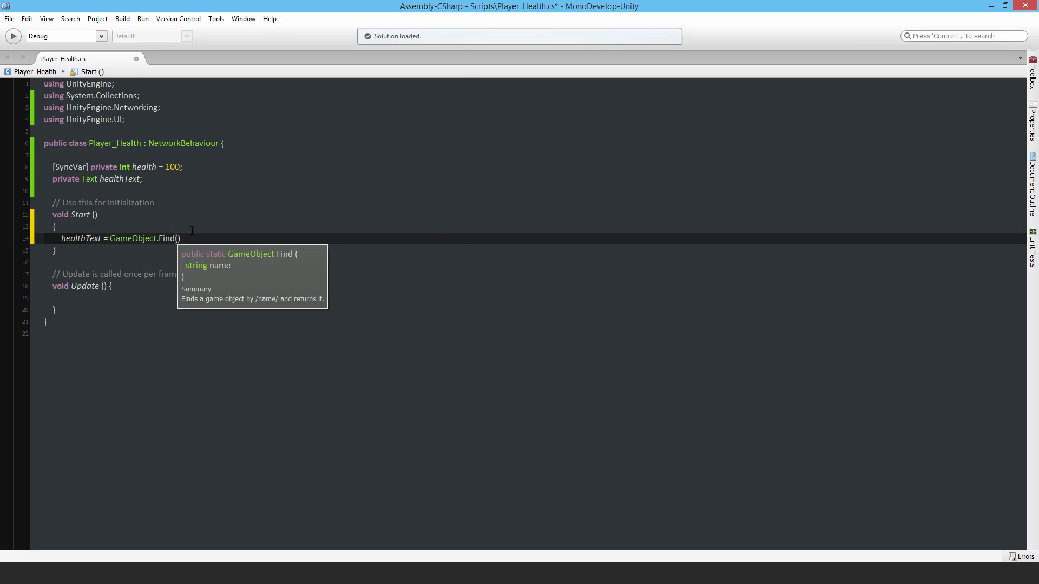
text("Health Text")
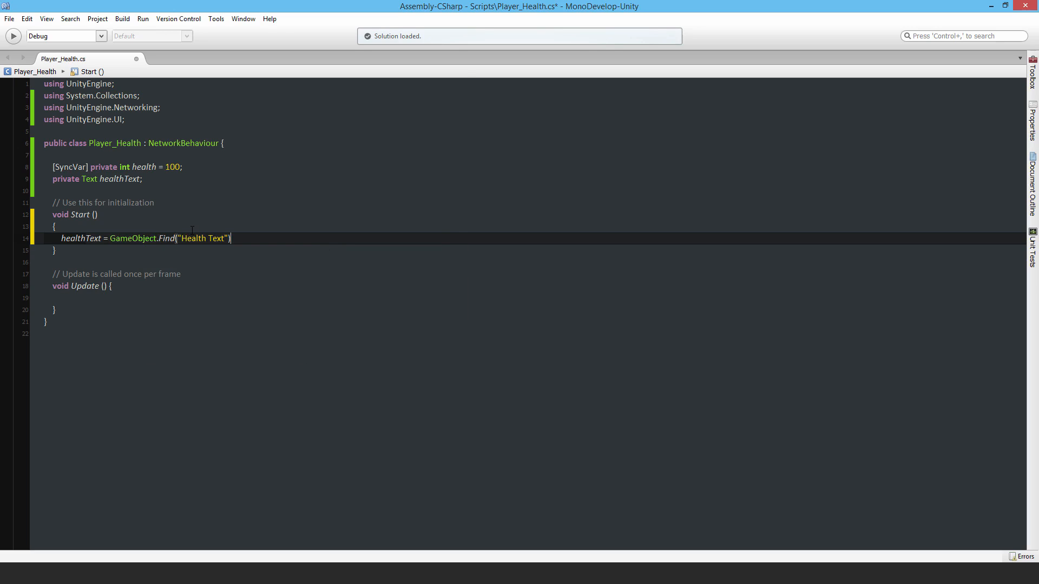
text(.GetComponent<>())
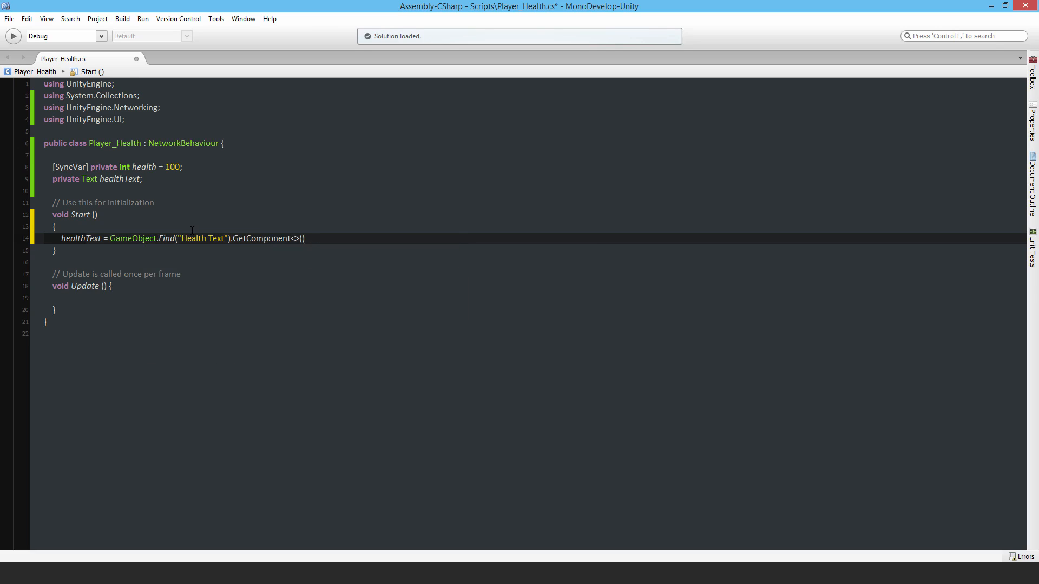
text(Text)
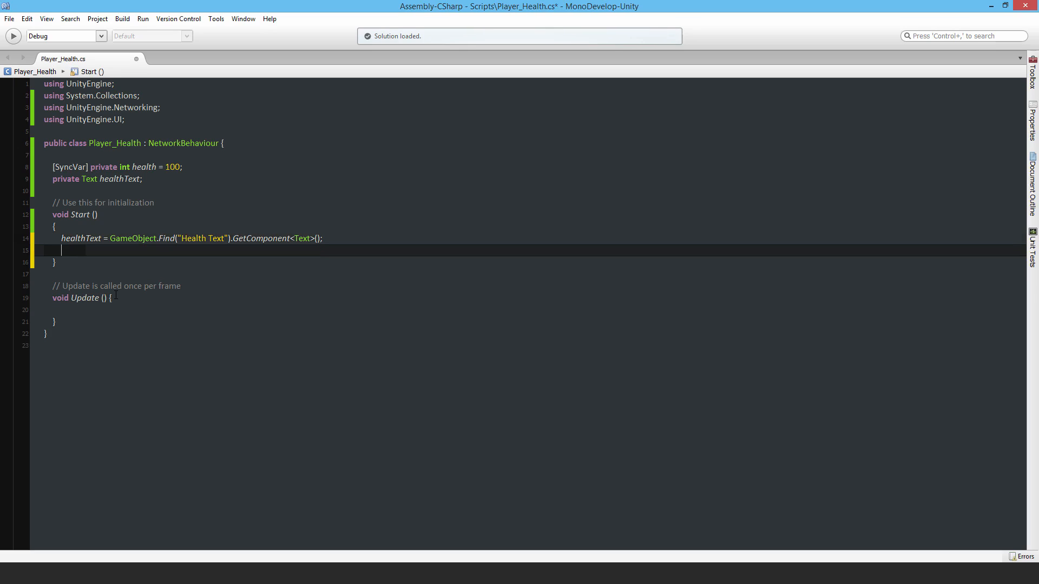
Call SetHealthText() at the end of Start
text(Set)
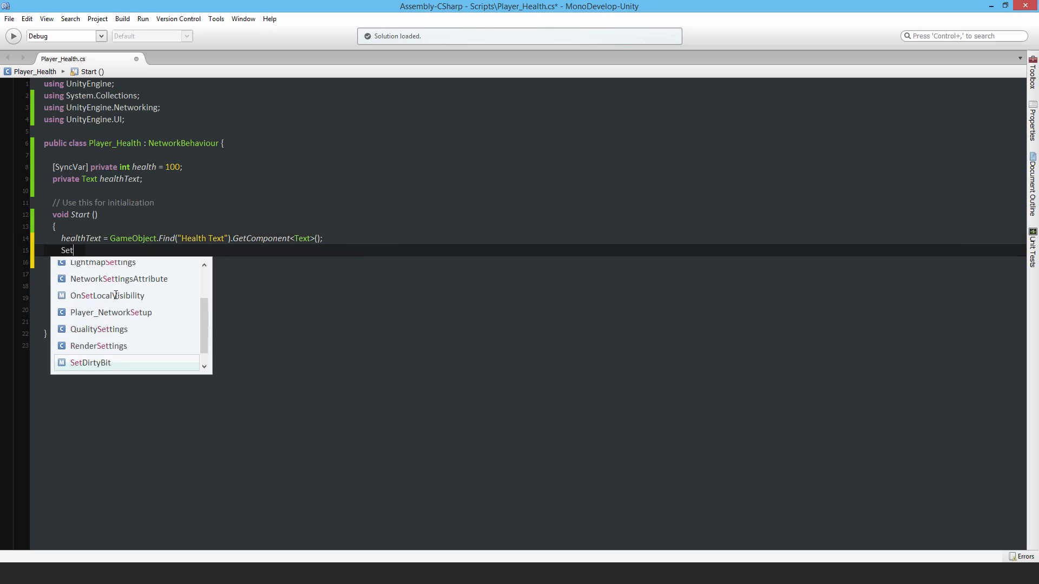
text(Health)
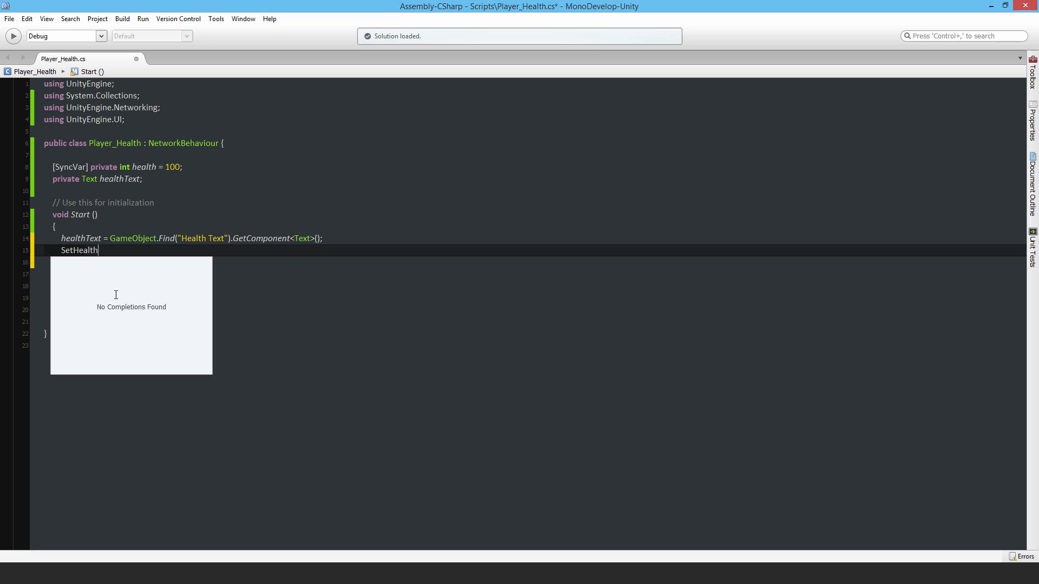
text(Text())
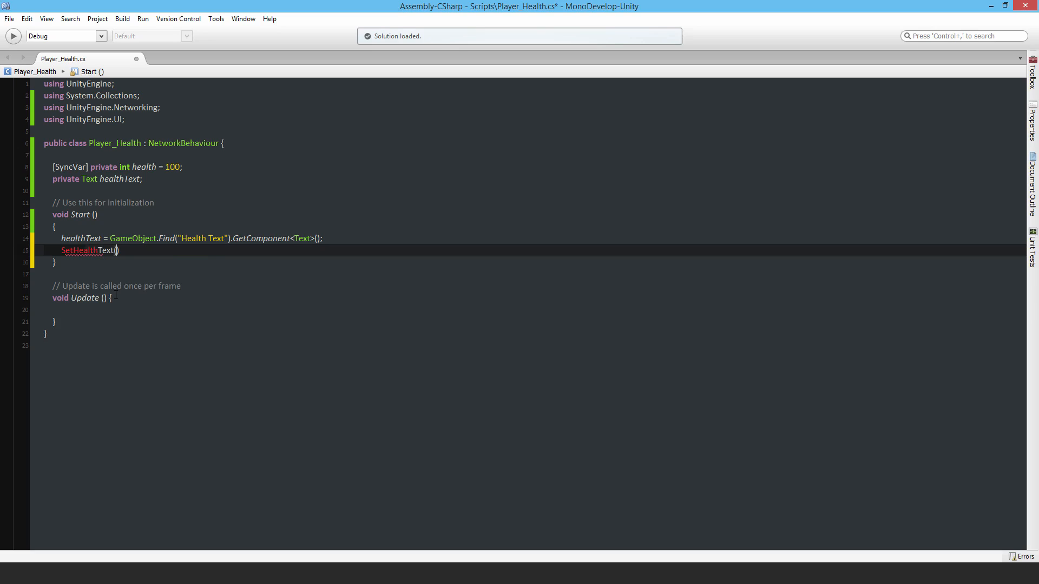
text(;)
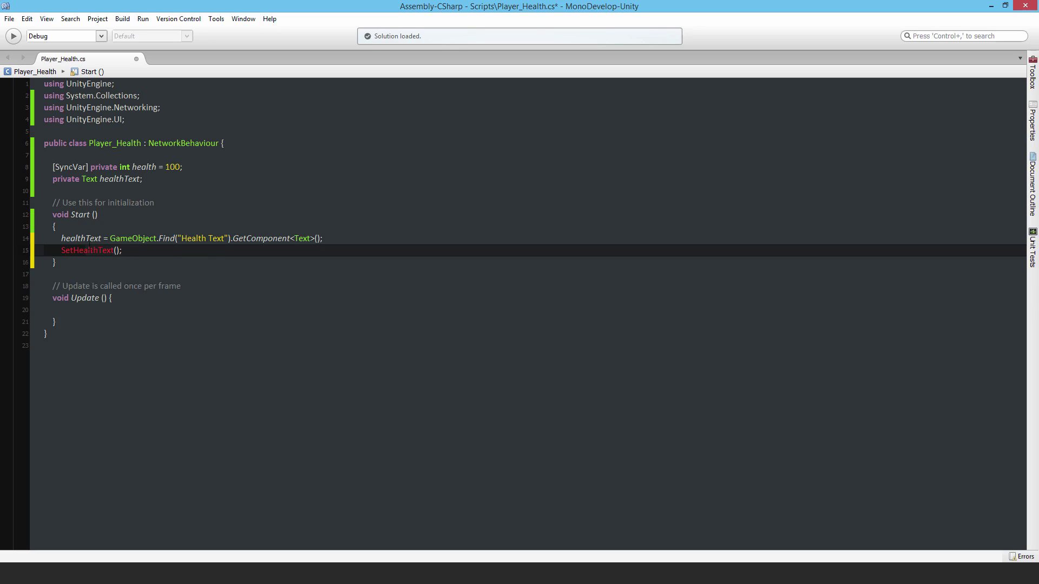
mouse_move(88, 250)
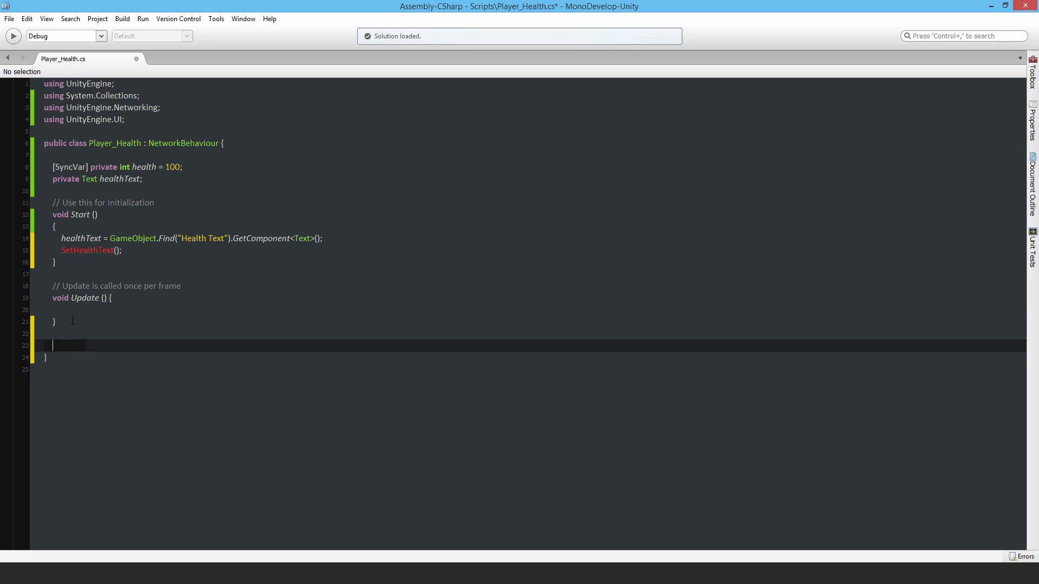
Write SetHealthText() setting healthText.text to "Health " + health.ToString() if isLocalPlayer
text(void SetHealthText)
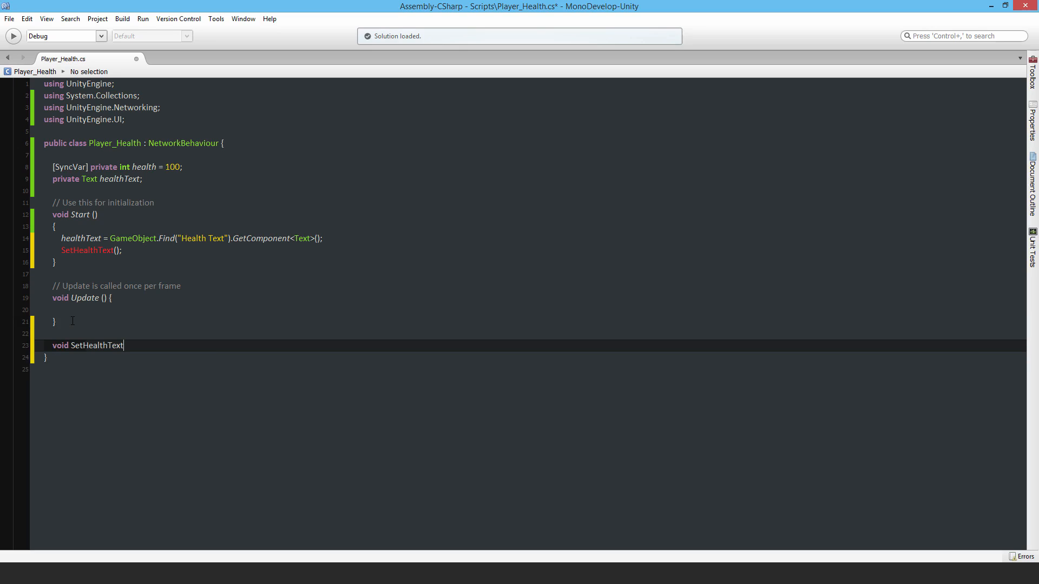
text(())
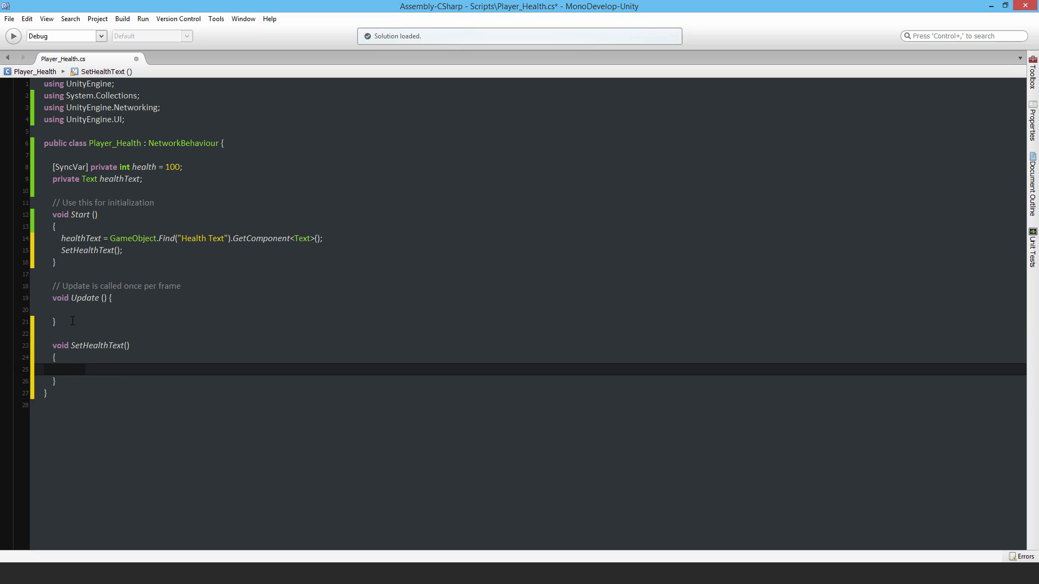
text(if)
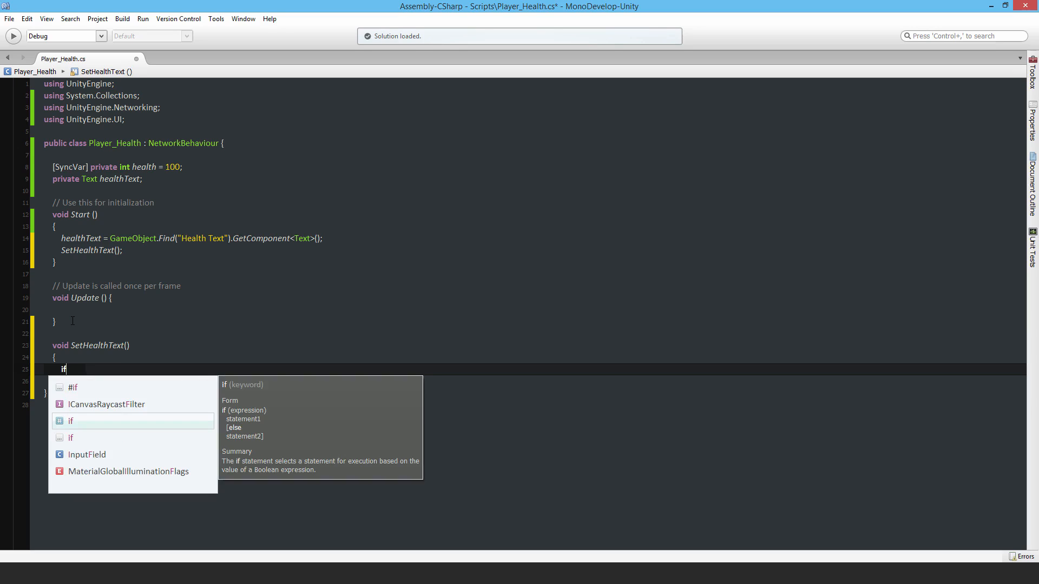
text((isLocalPlayer))
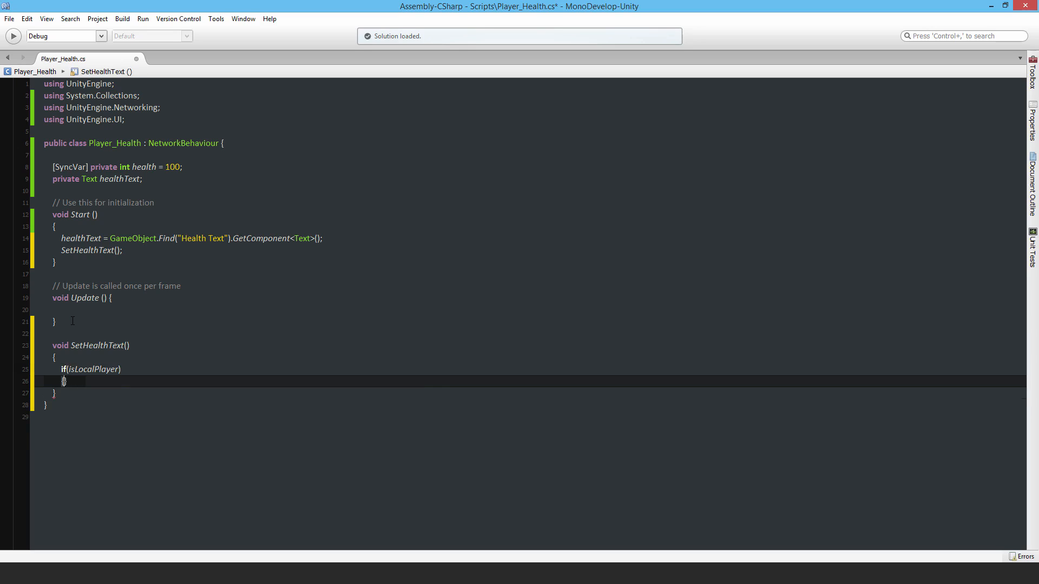
text({)
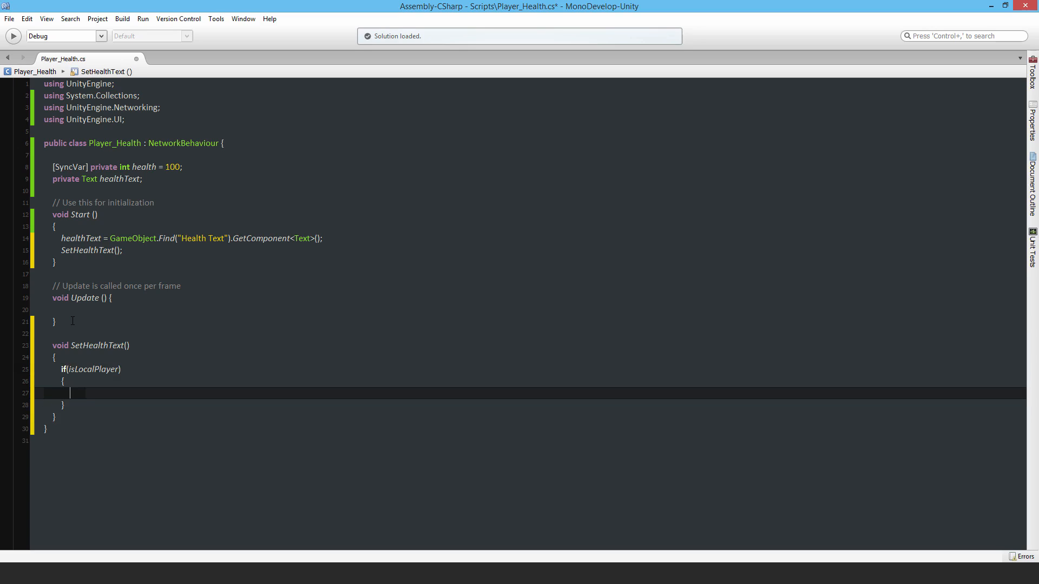
text(healthText.t)
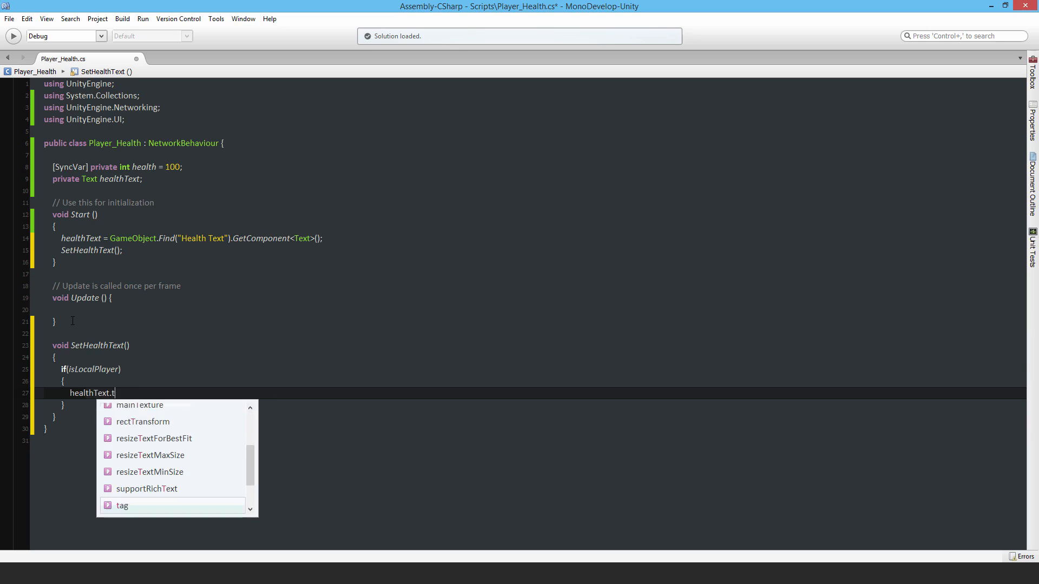
text(ext = ")
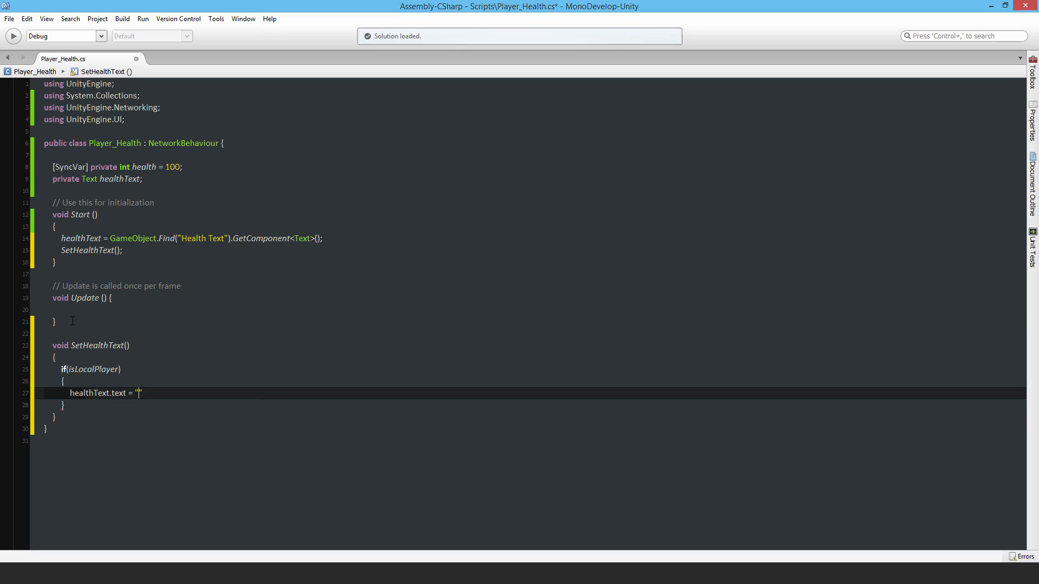
text(Health)
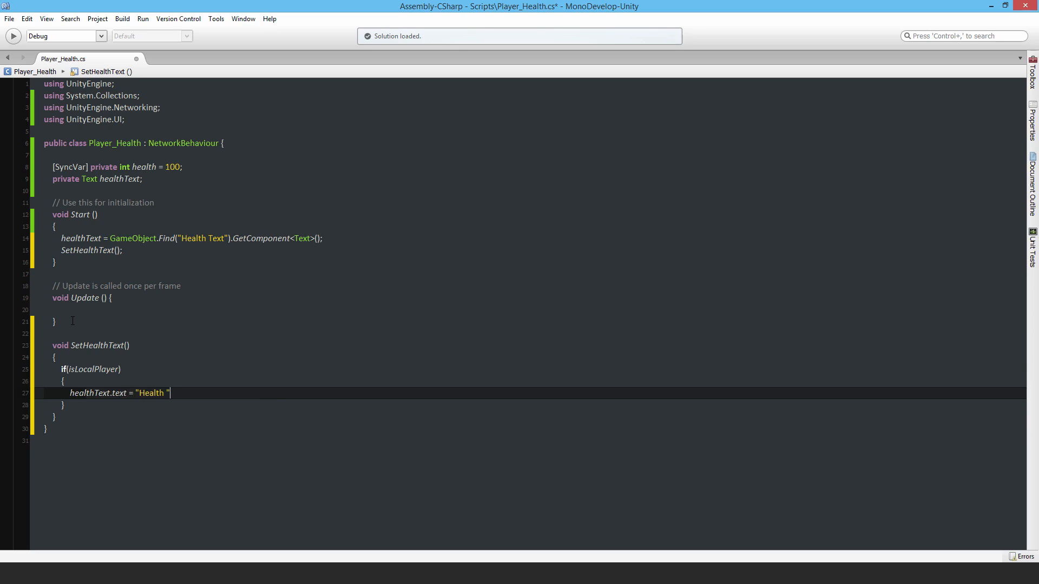
text(+ healt)
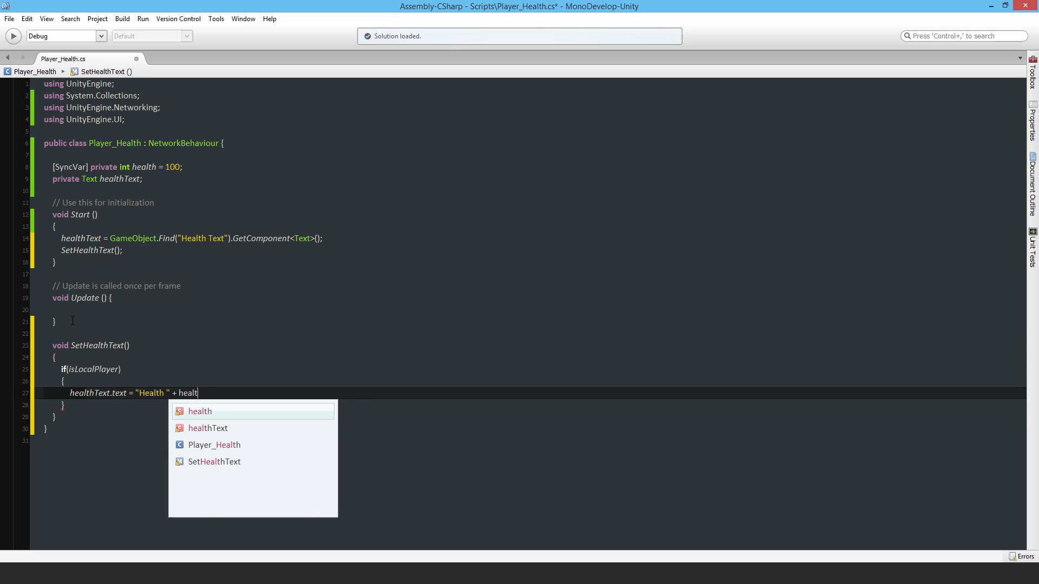
text(h.ToString)
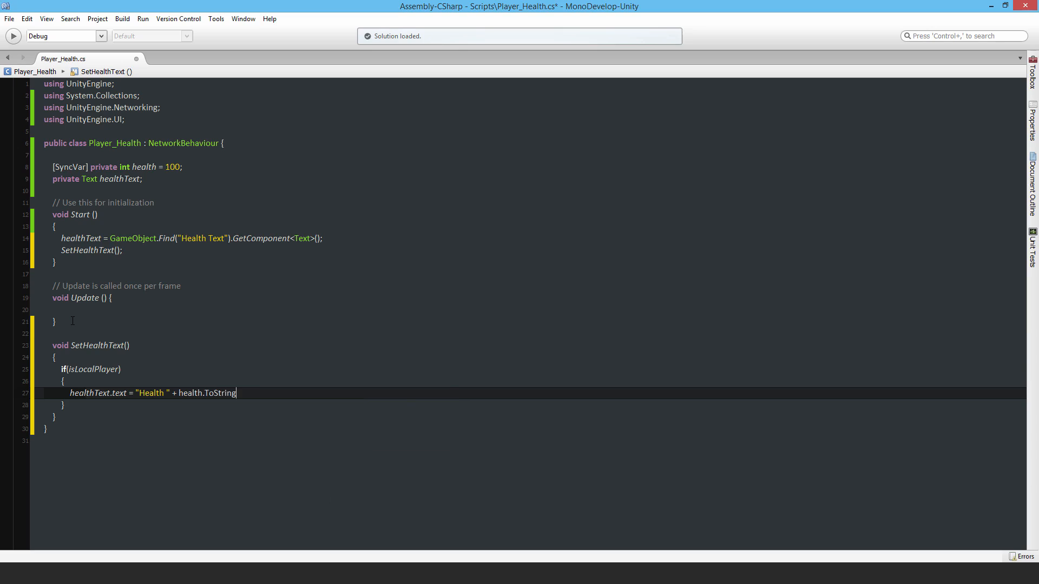
text(();)
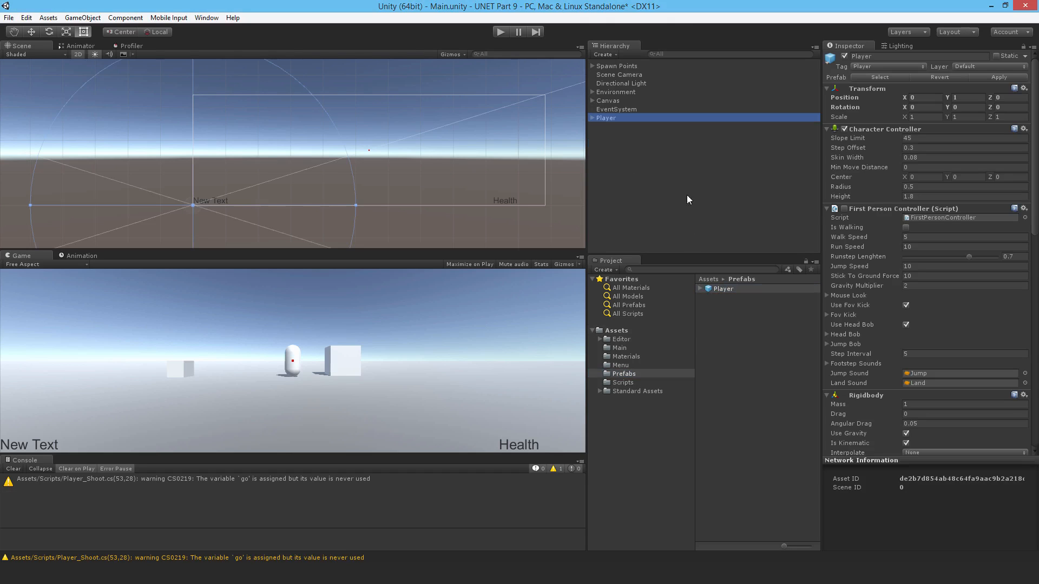
Add the Player prefab from Assets/Prefabs to the Hierarchy to inspect its components
click(623, 382)
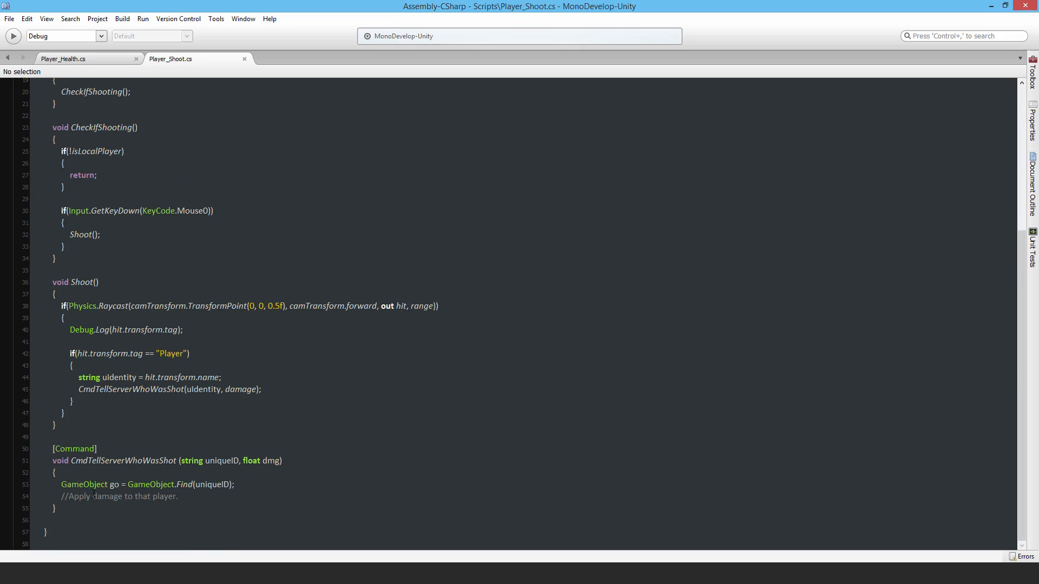
mouse_move(22, 490)
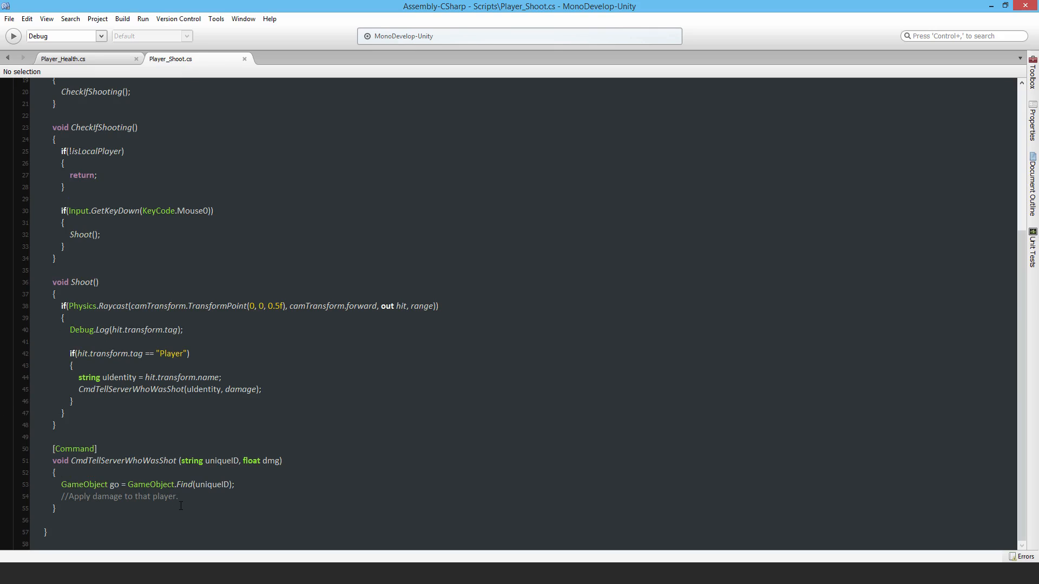
Switch to the Player_Health.cs tab showing SetHealthText
click(73, 58)
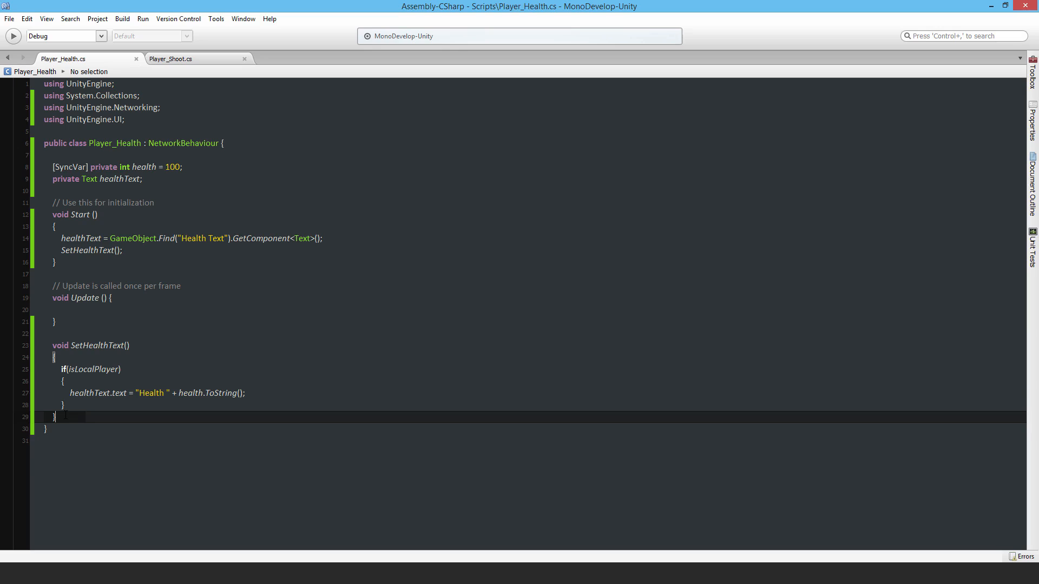
Write public void DeductHealth(int dmg) with health -= dmg, and save
text(pub)
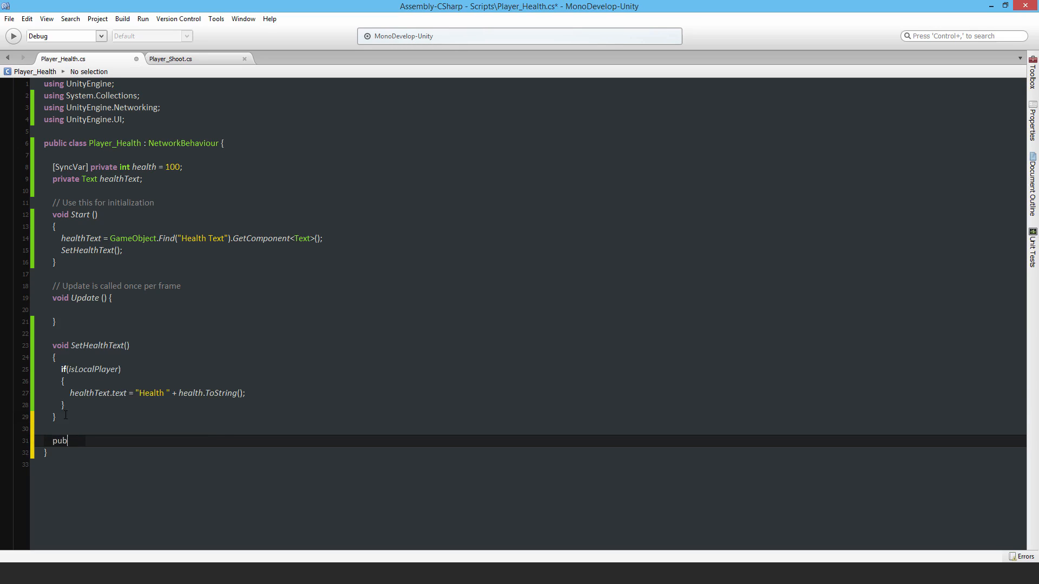
text(lic void Deduct)
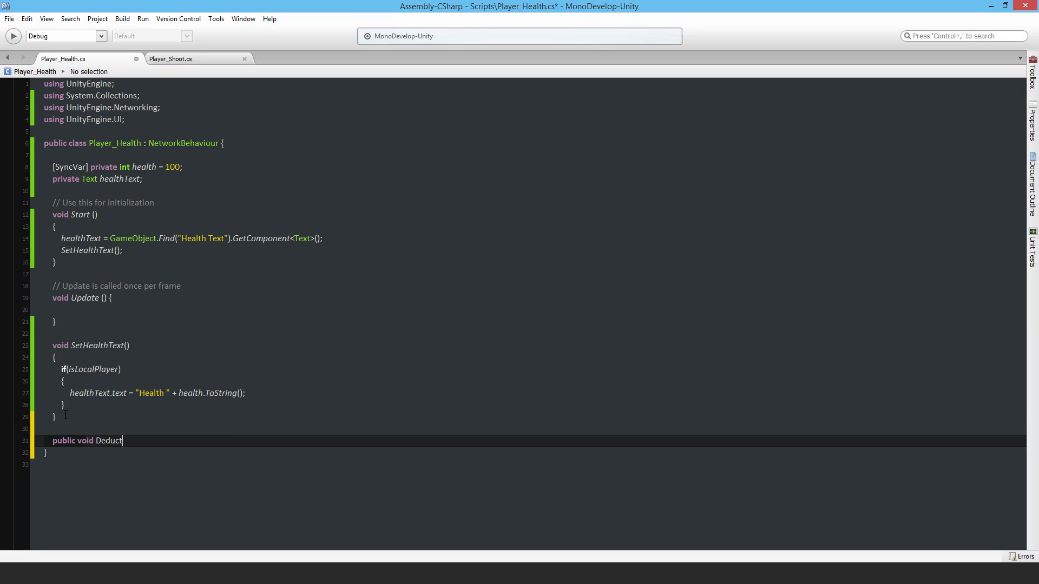
text(Health ())
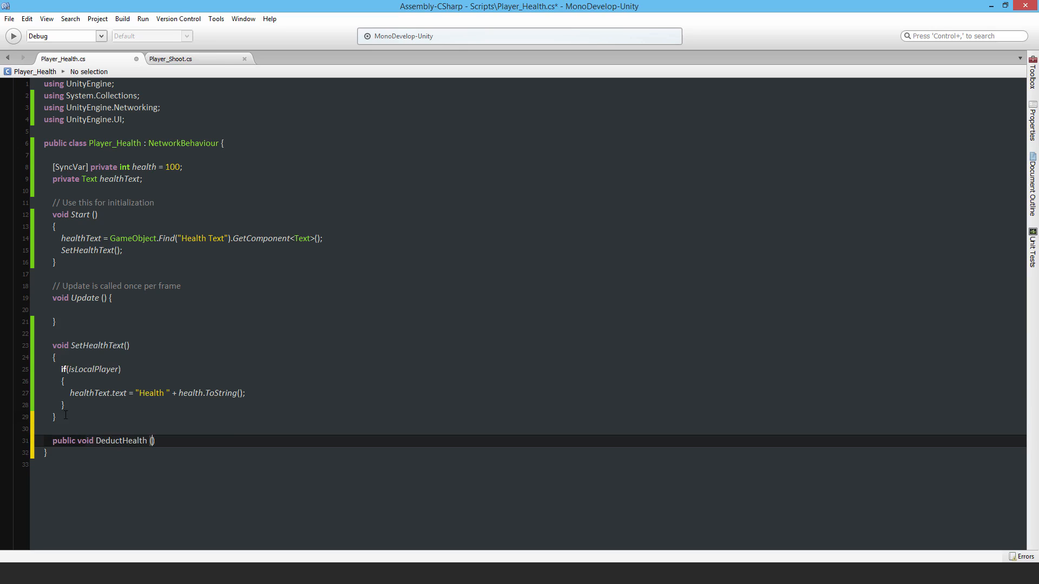
text(int dmg)
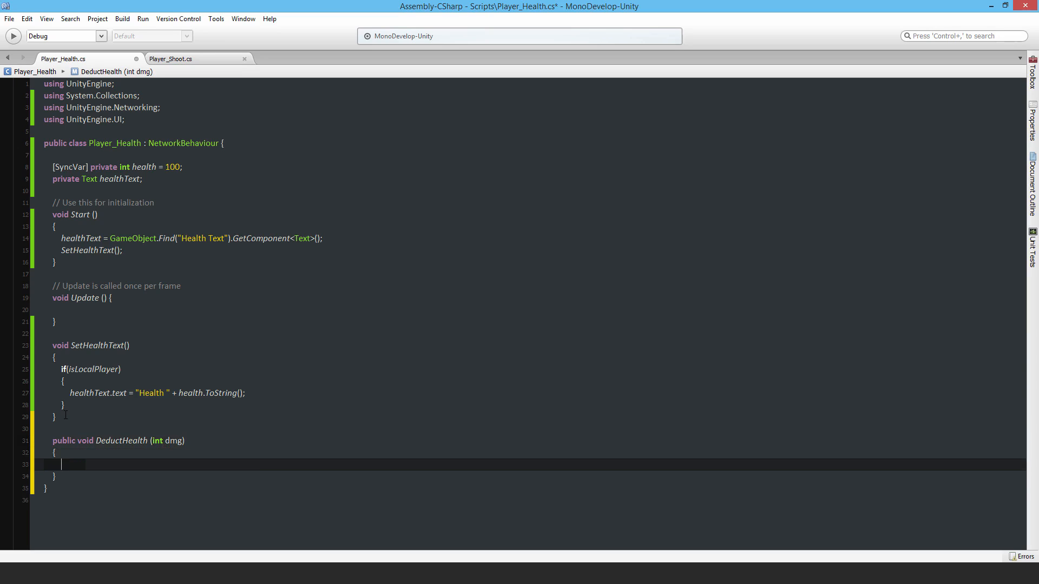
text(health -= dmg)
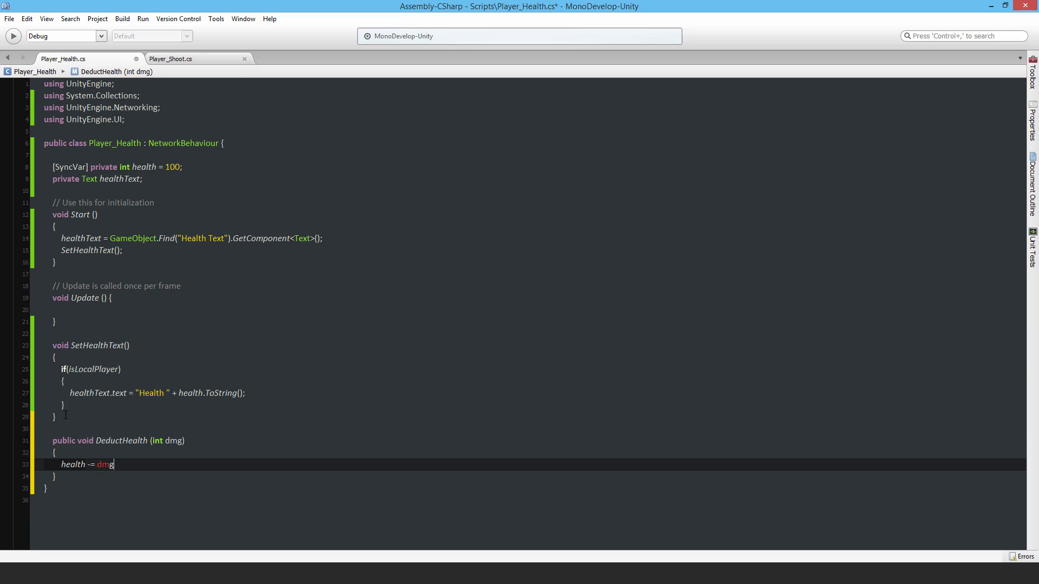
text(;)
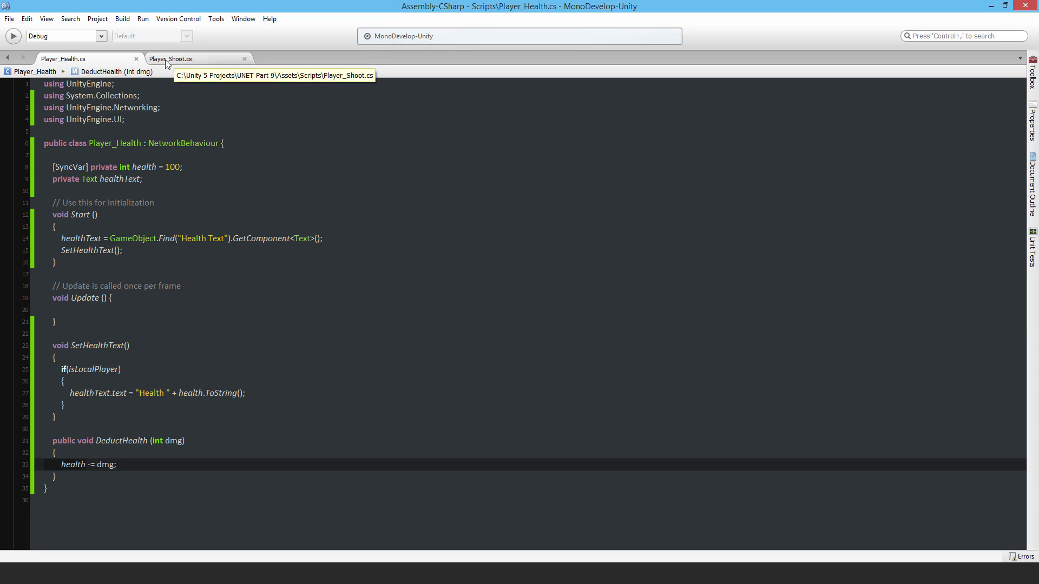
In Player_Shoot's CmdTellServerWhoWasShot, call go.GetComponent<Player_Health>().DeductHealth(dmg)
click(171, 59)
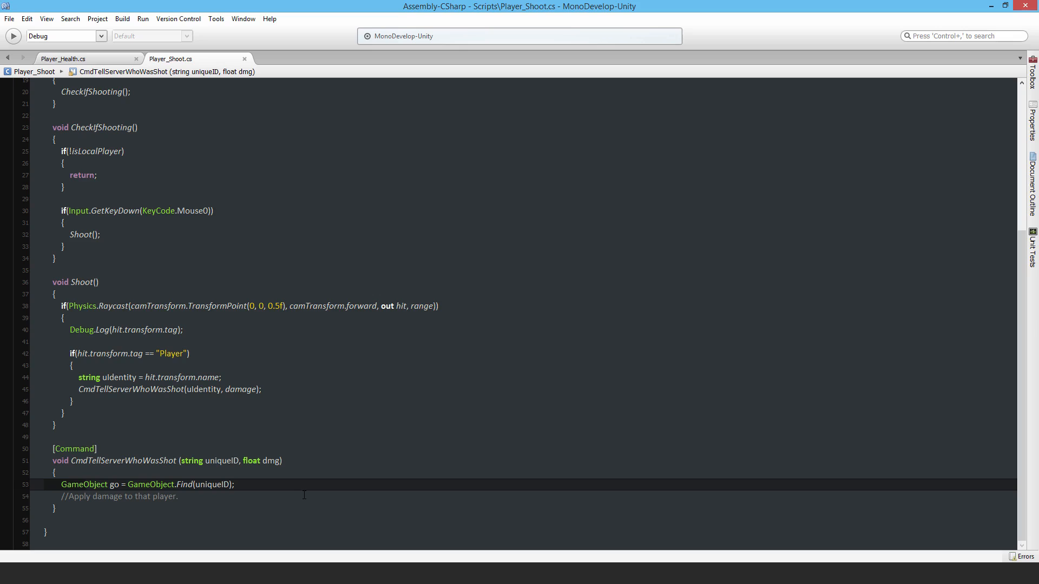
key(Return)
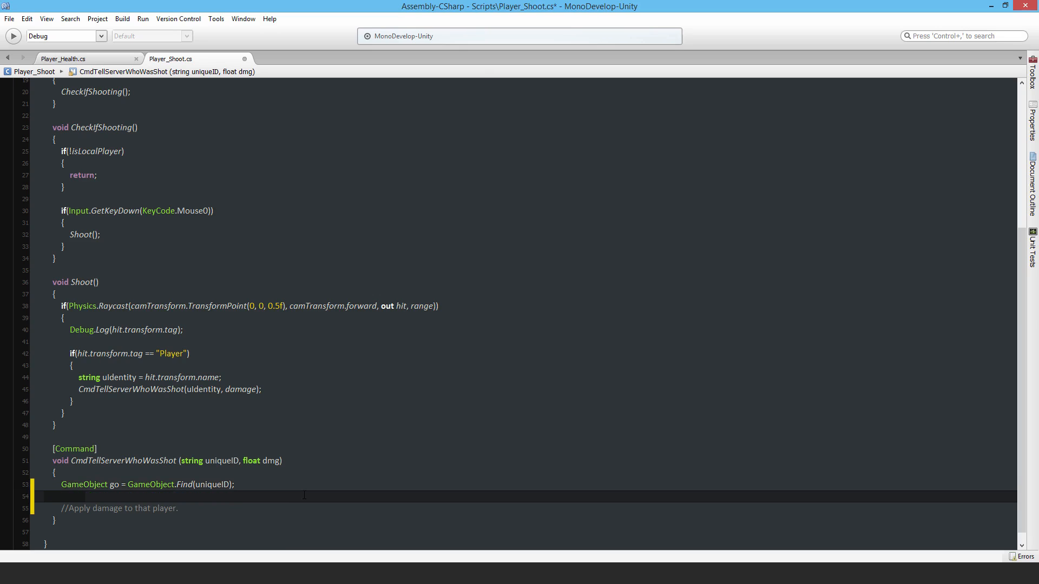
text(go.GetComponent<>)
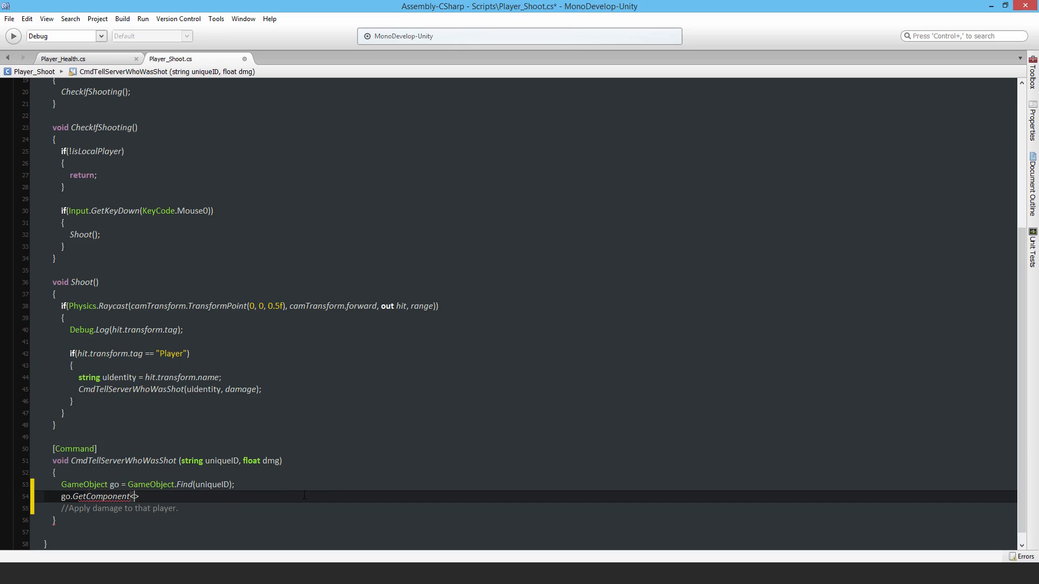
text(player_Health)
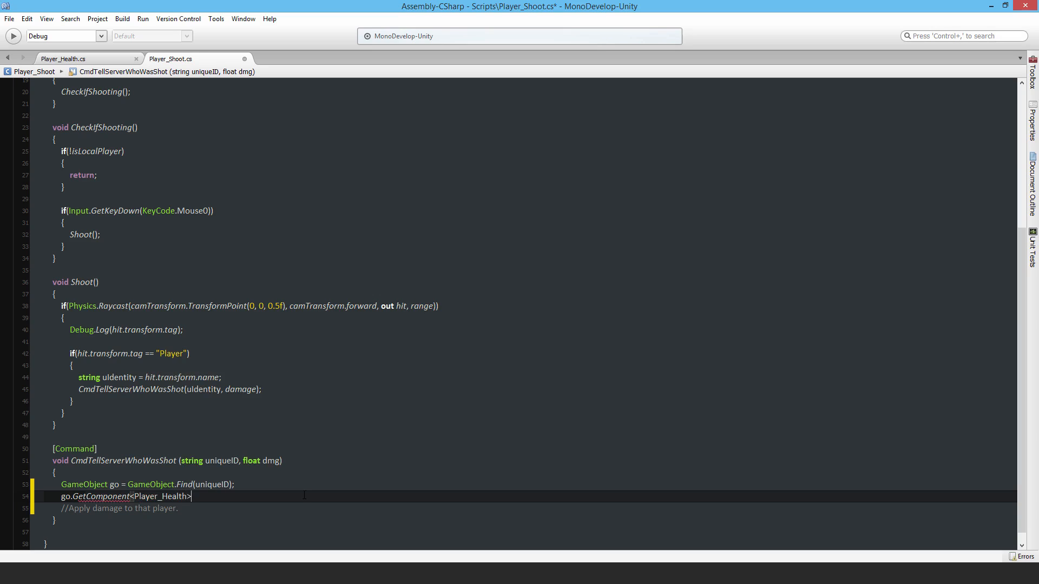
text(())
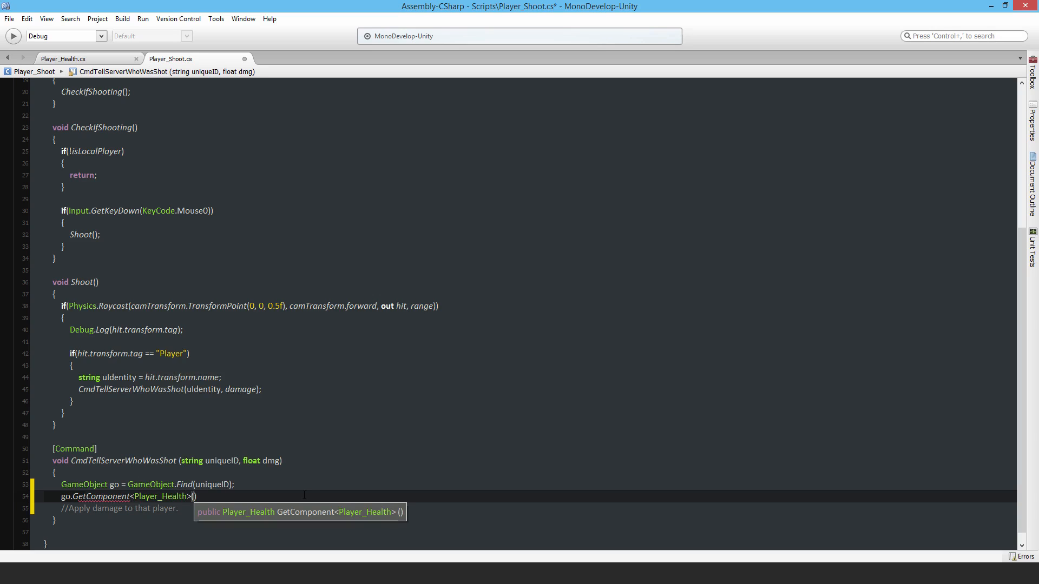
text(.DeductHealth)
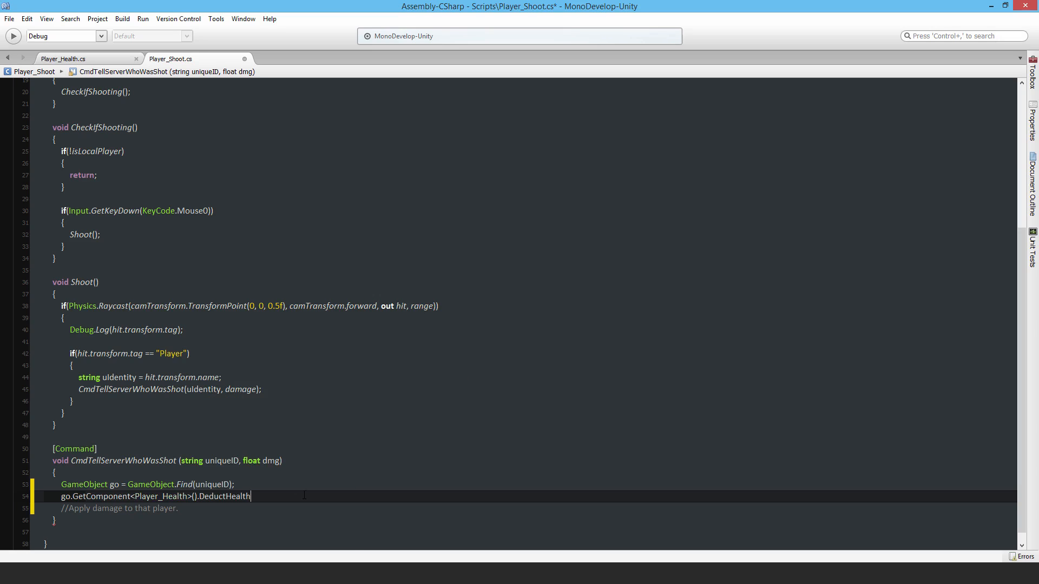
text(()
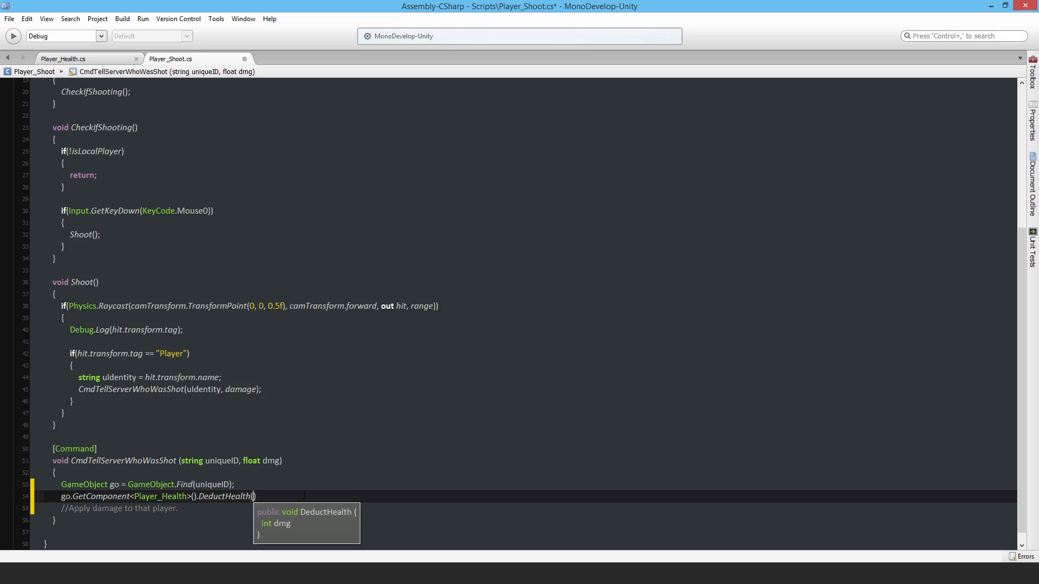
text(dmg)
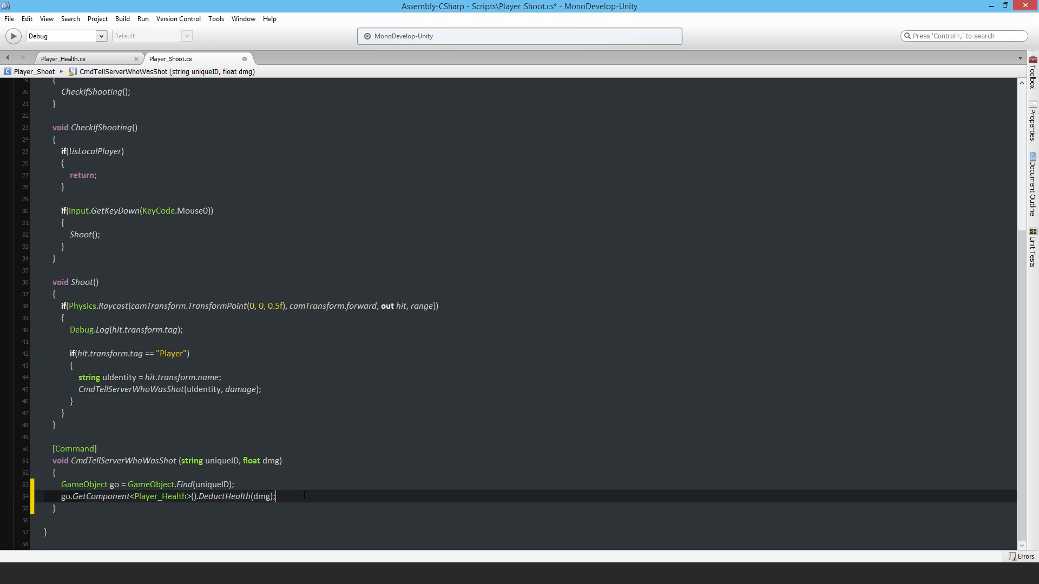
click(248, 461)
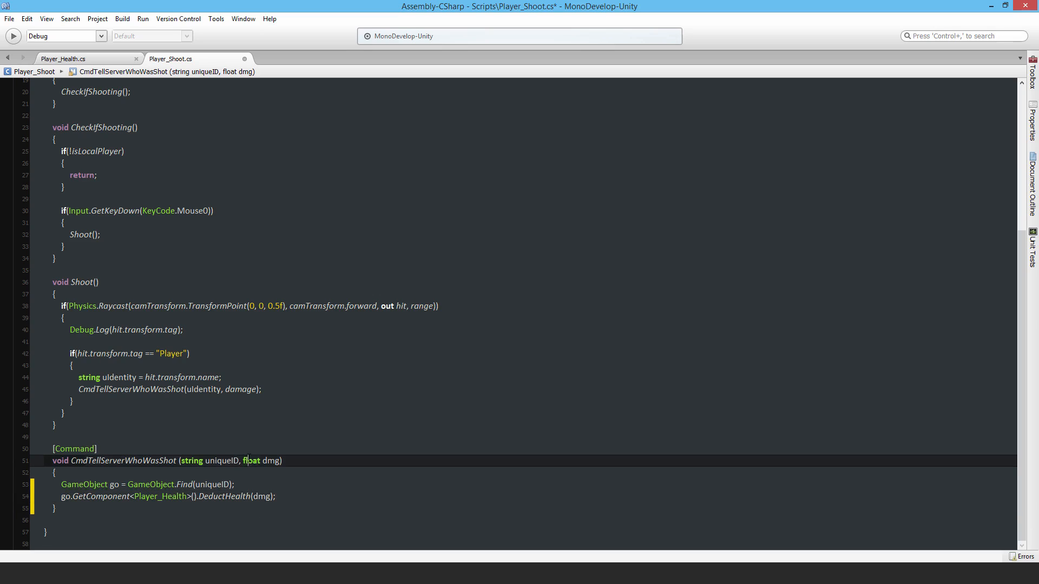
Make Player_Shoot's damage field and dmg parameter int, save, and return to Unity
text(int)
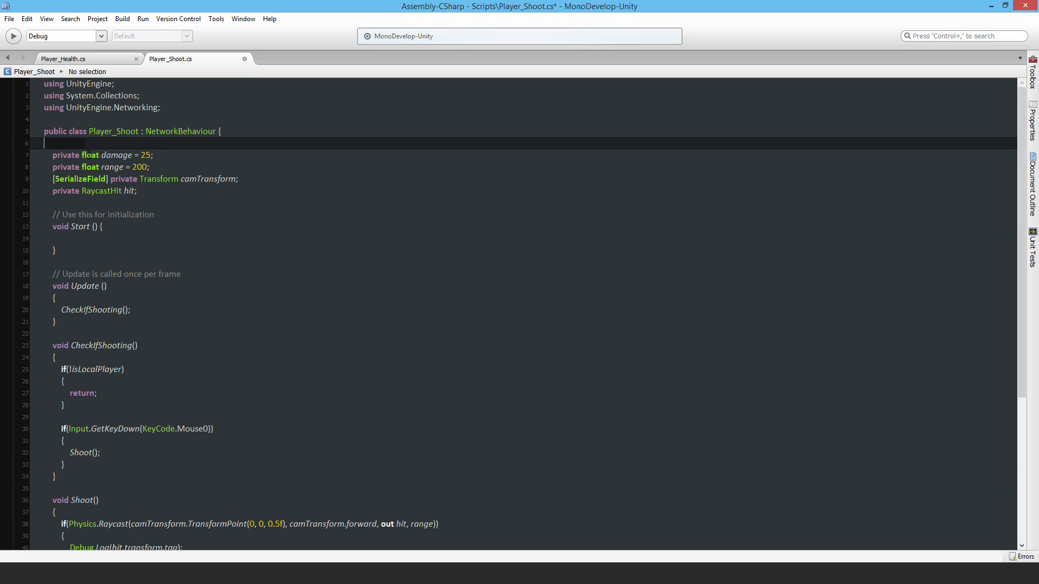
text(int)
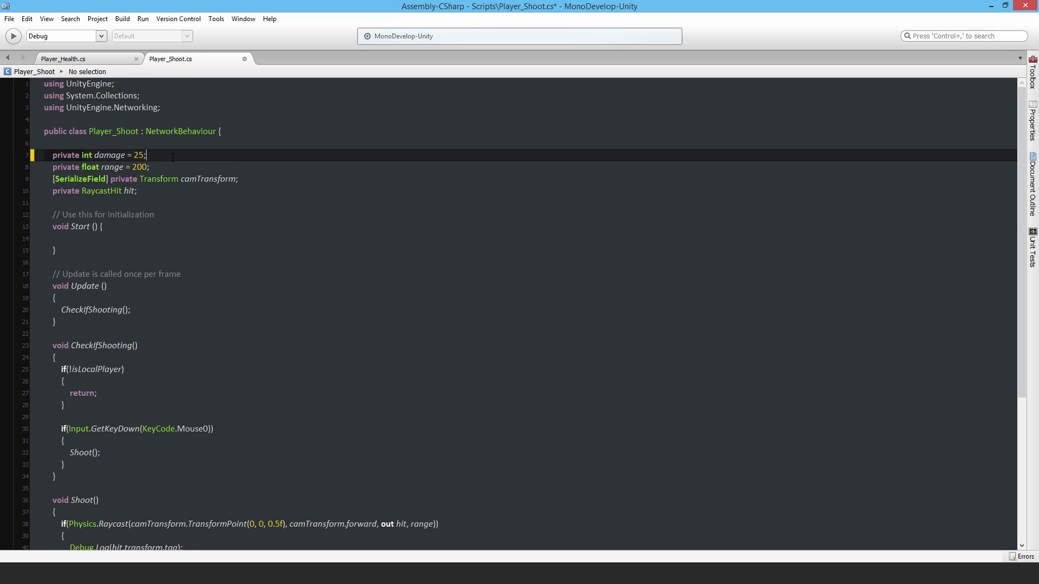
key(ctrl+s)
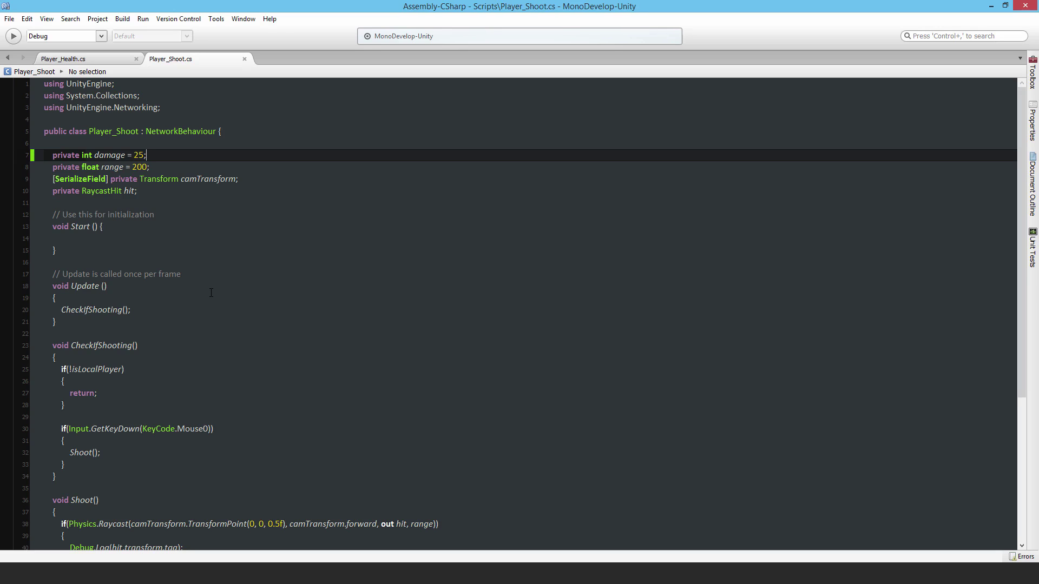
scroll(down, 3)
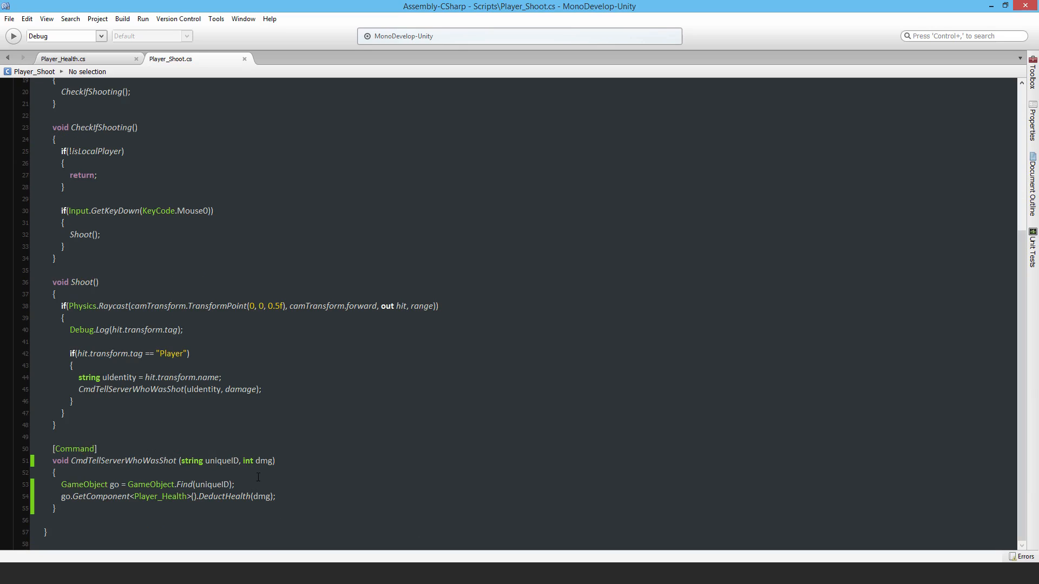
click(69, 58)
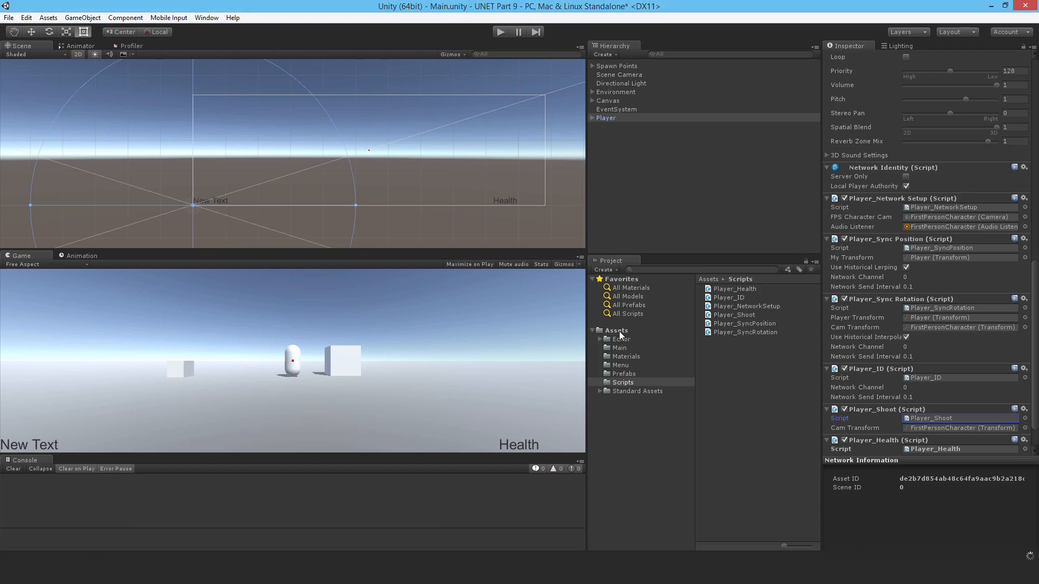
Open the Menu scene keeping Main scene changes, play-test it, then stop Play mode
click(615, 330)
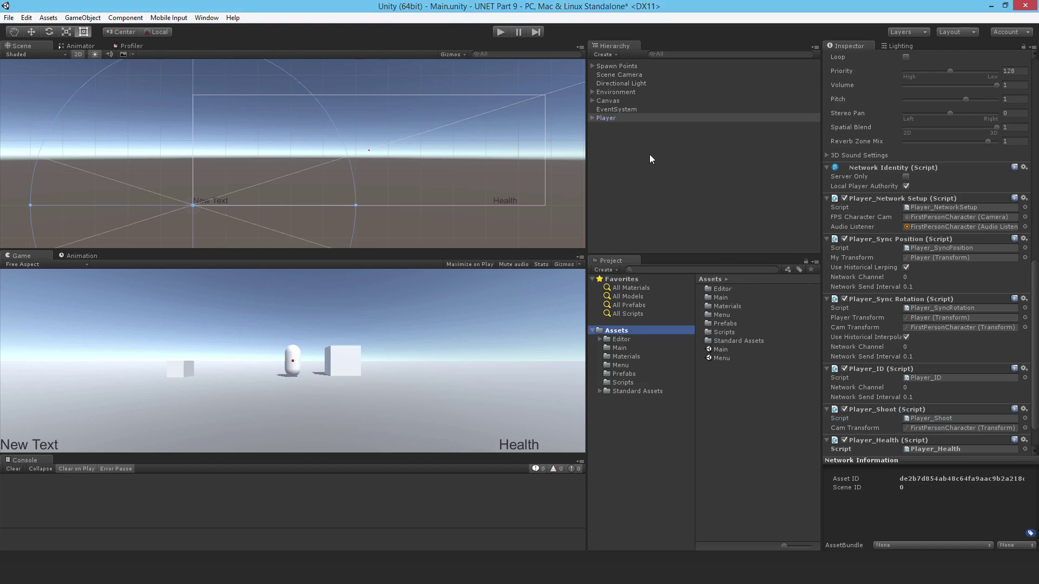
click(605, 117)
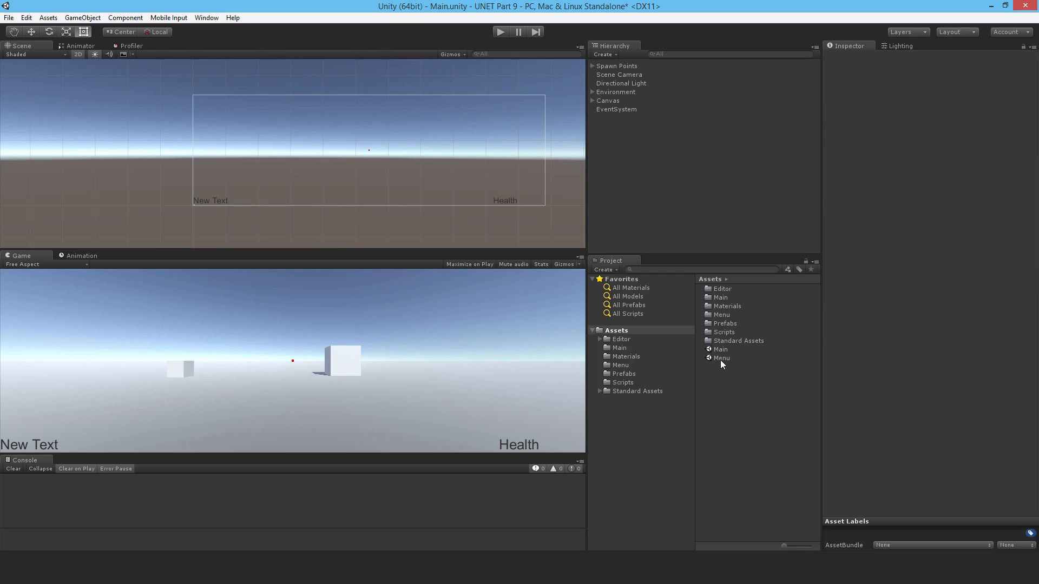
double_click(721, 358)
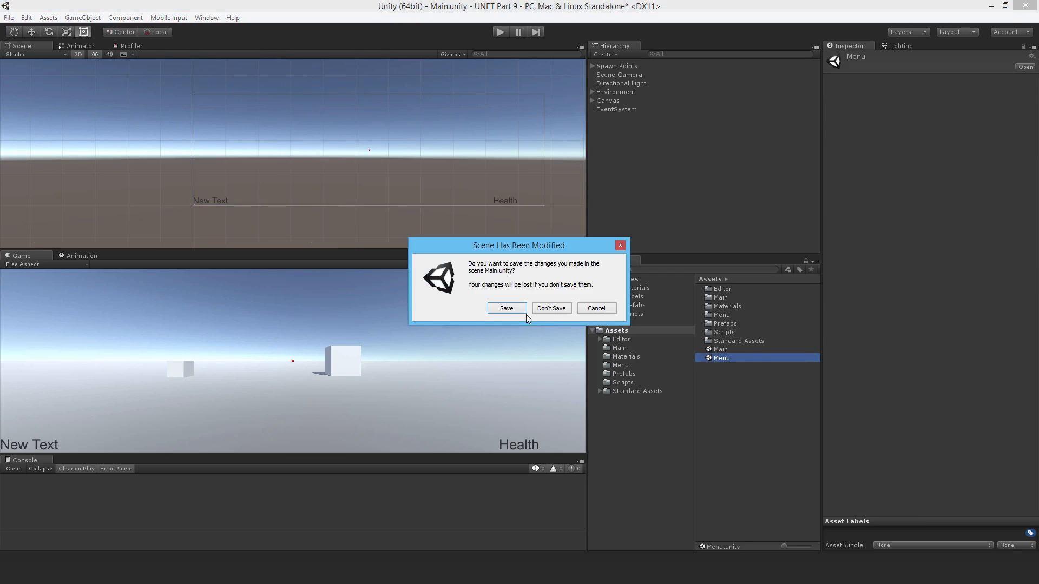
click(552, 308)
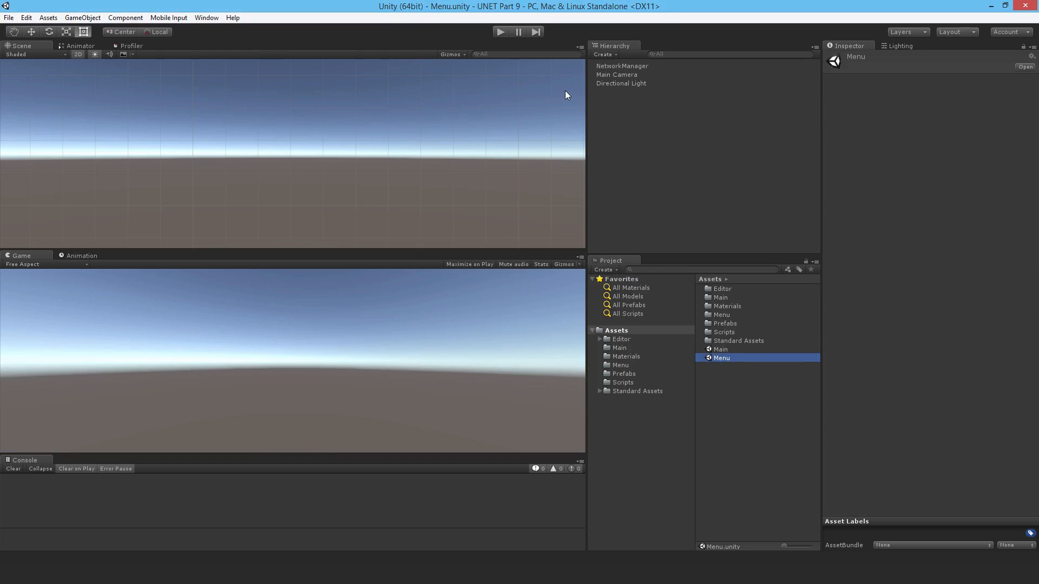
mouse_move(546, 69)
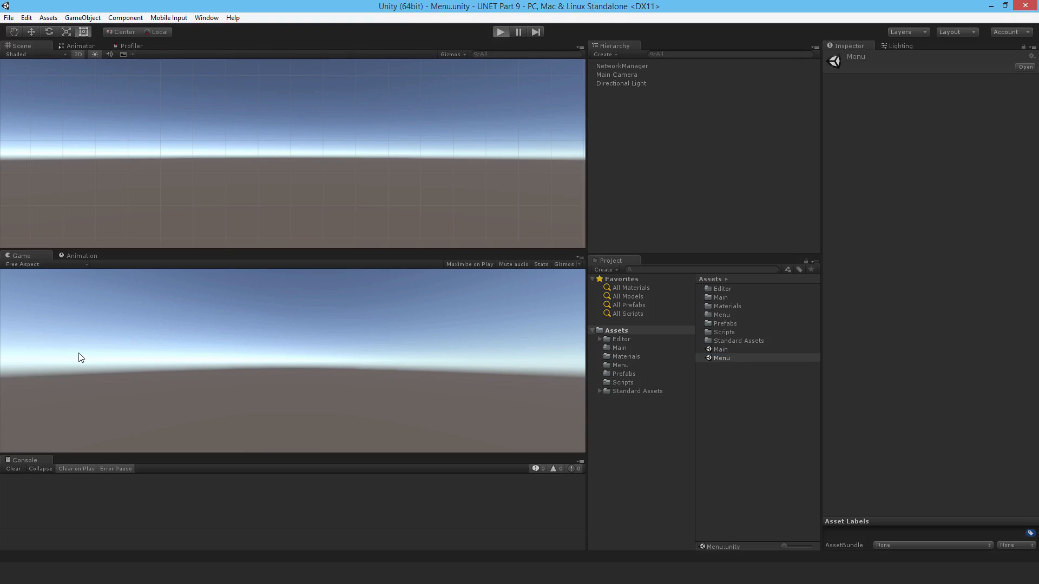
click(501, 32)
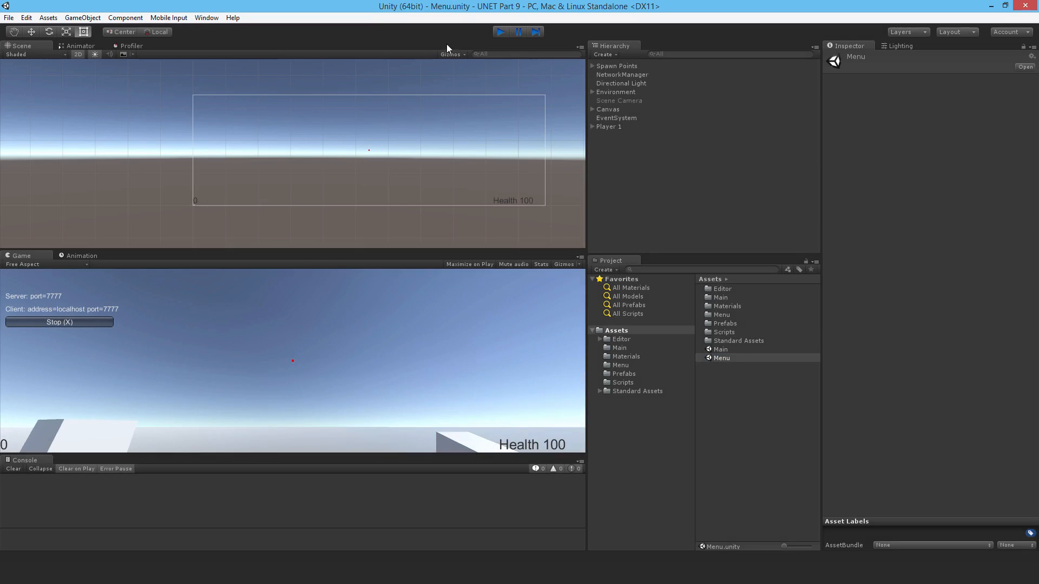
click(516, 32)
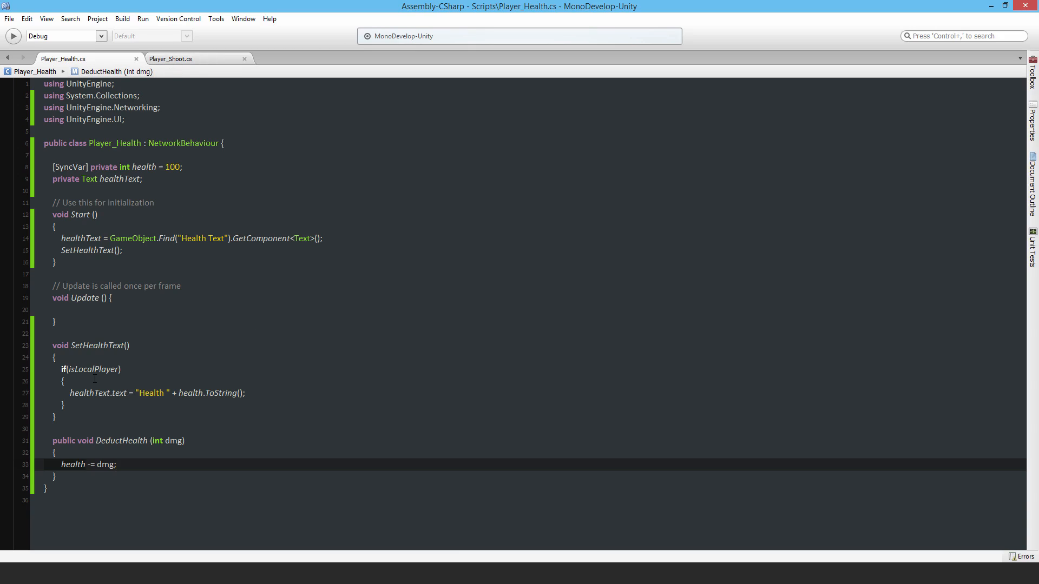
Review Player_Shoot's DeductHealth call, then type '(hook = ' into Player_Health's SyncVar attribute
click(116, 464)
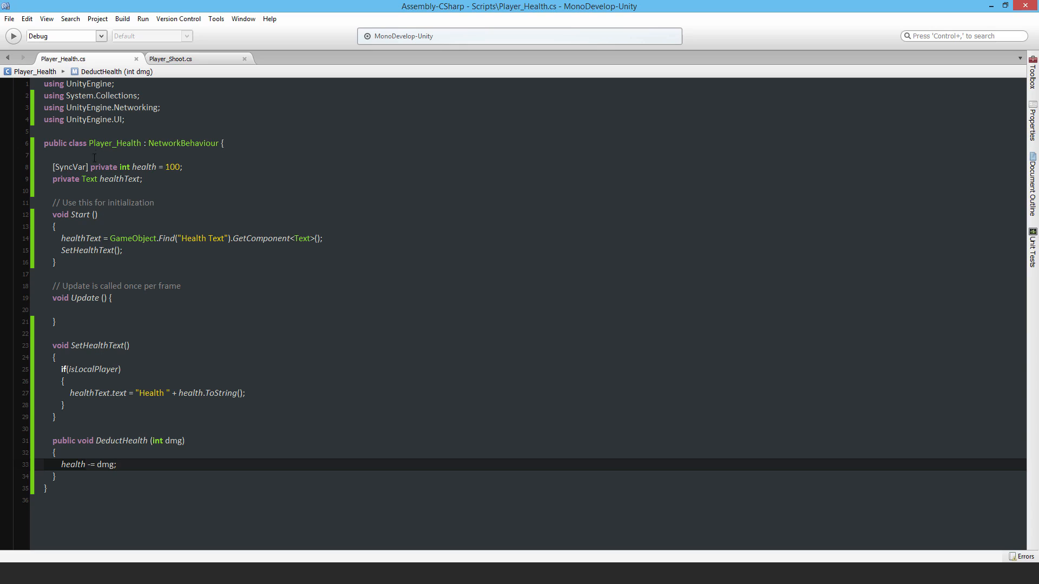
click(75, 166)
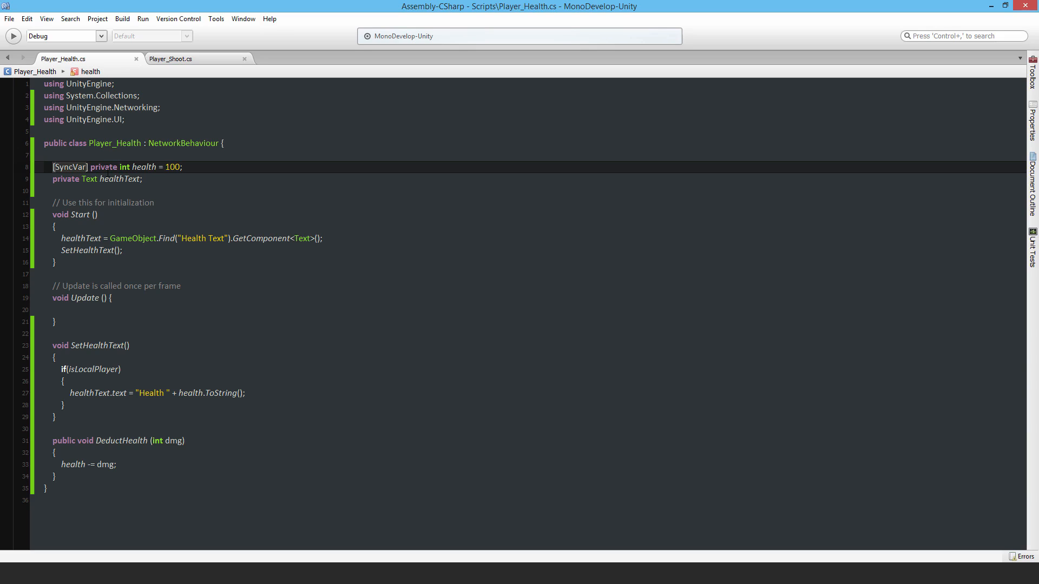
click(178, 58)
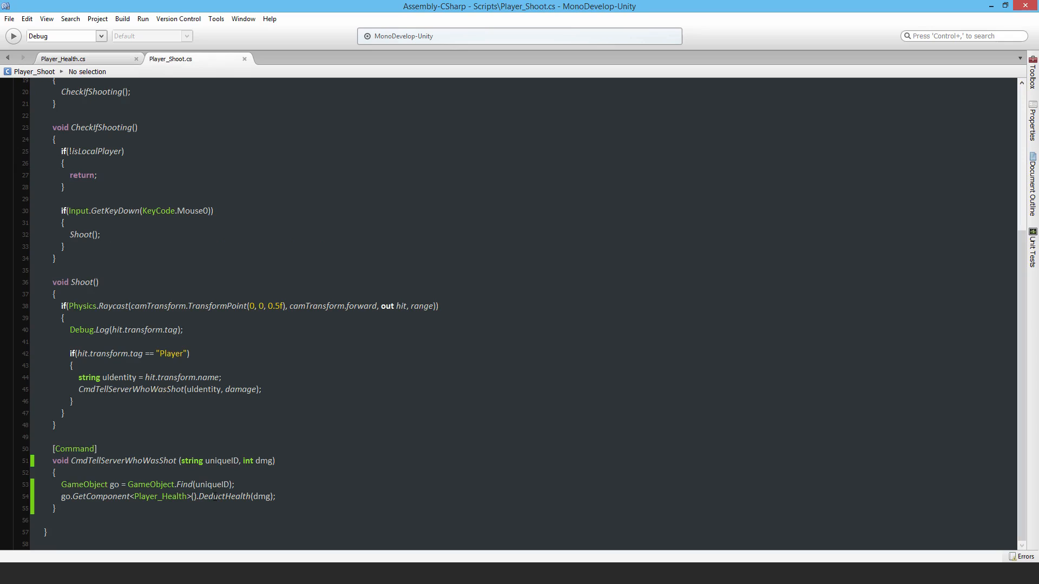
click(63, 58)
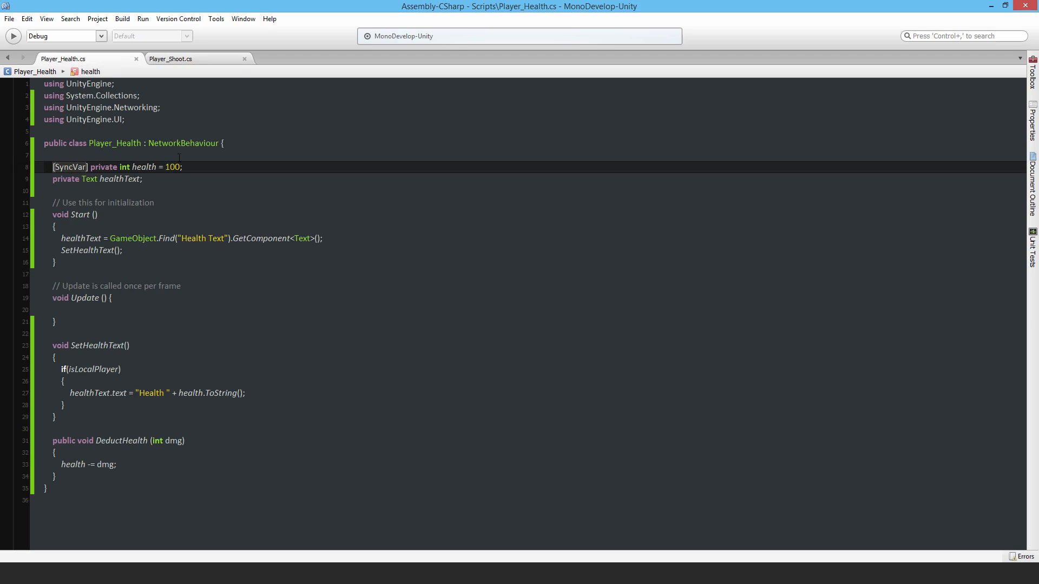
text((hook =)
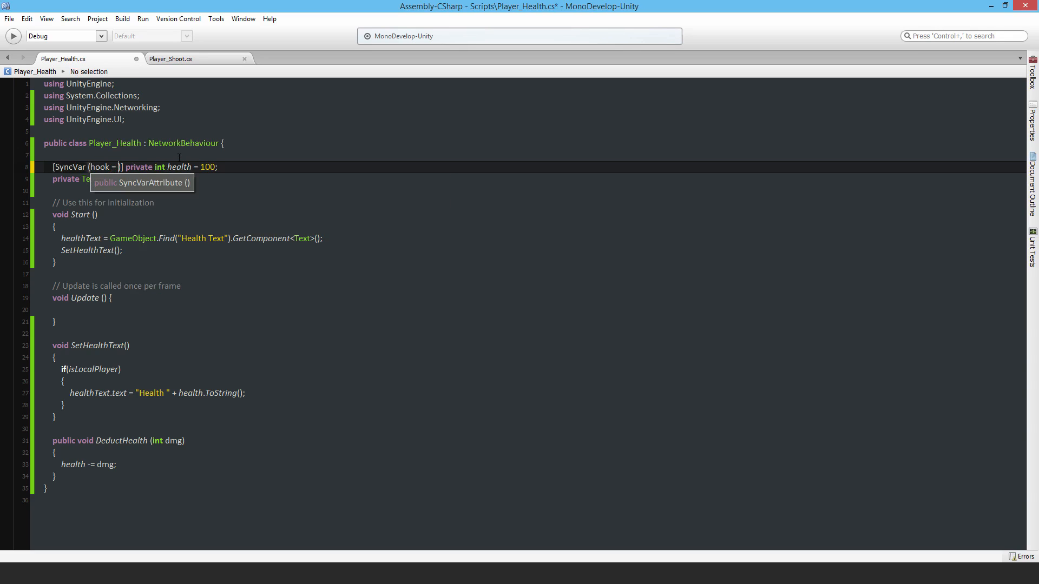
Fill the health SyncVar hook name with "OnHealthChanged"
text("")
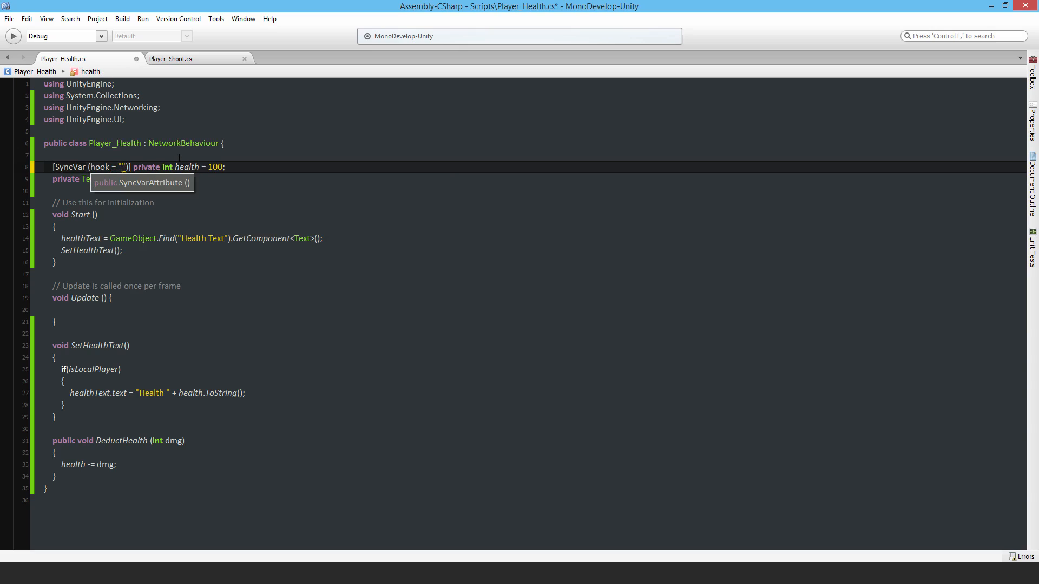
text(OnHealth)
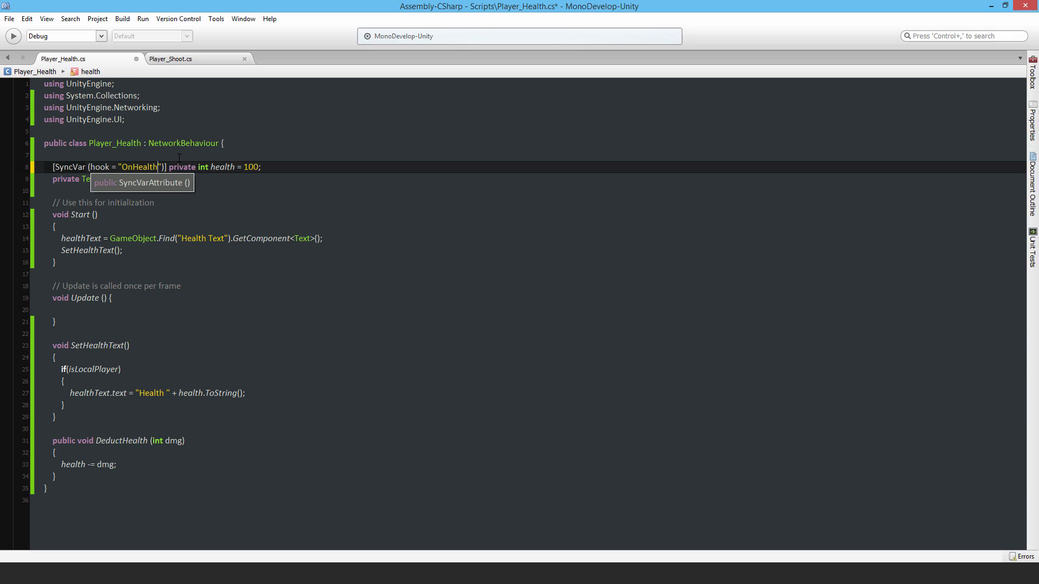
text(C)
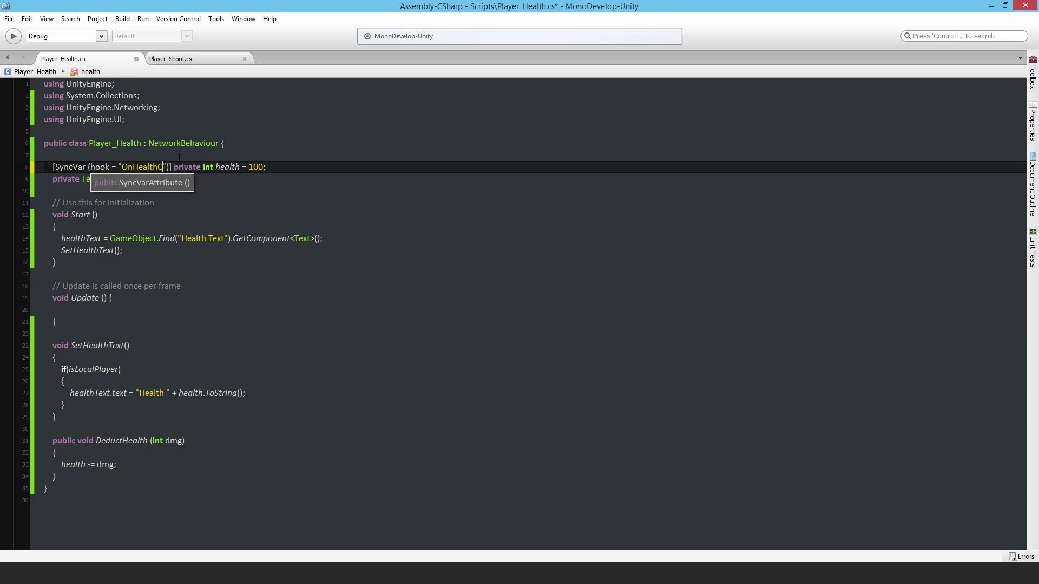
text(hanged)
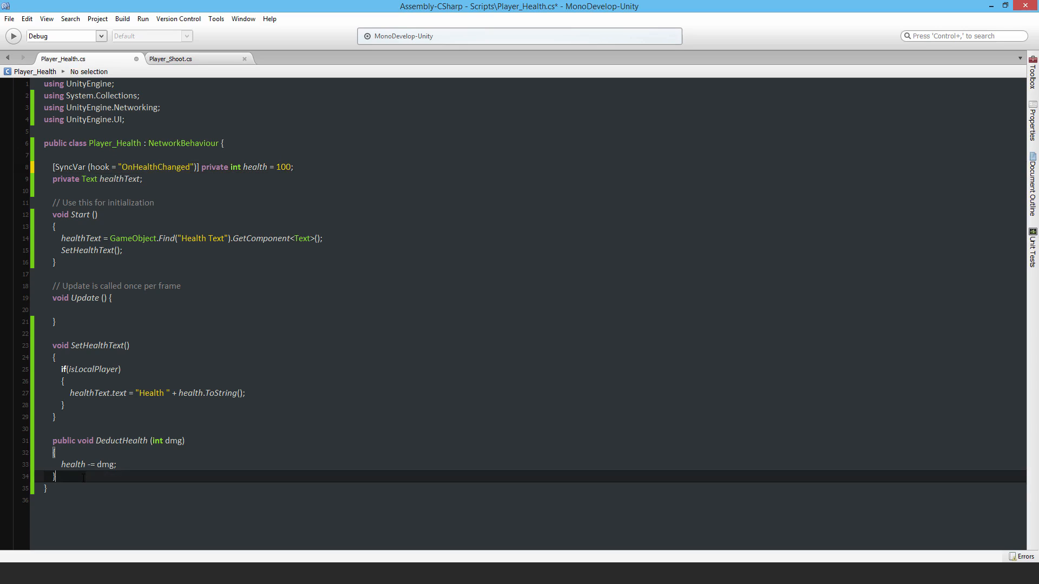
Write void OnHealthChanged(int hlth) that sets health = hlth and calls SetHealthText()
text(void)
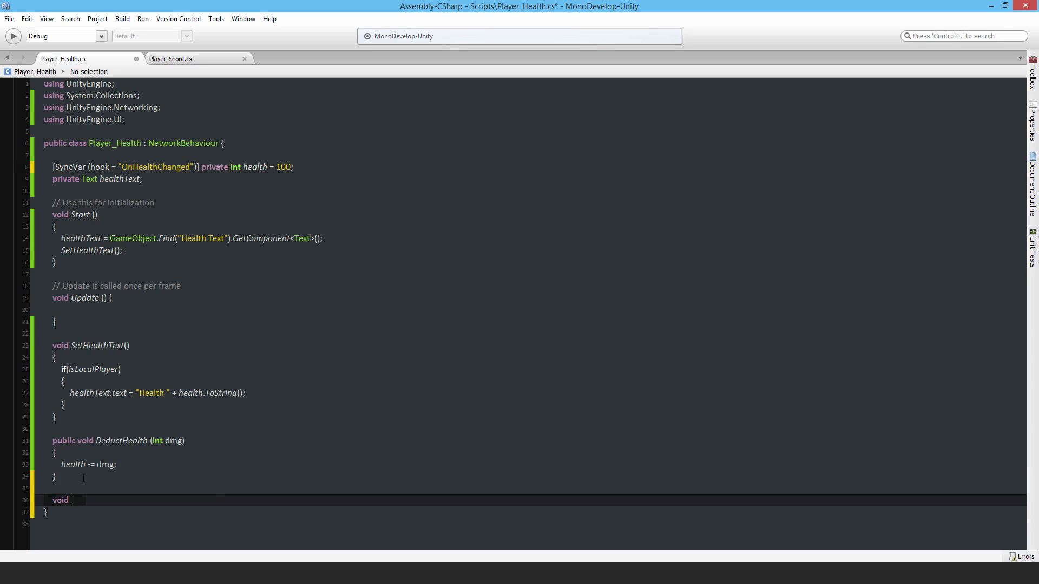
text(OnHealthChanged(int)
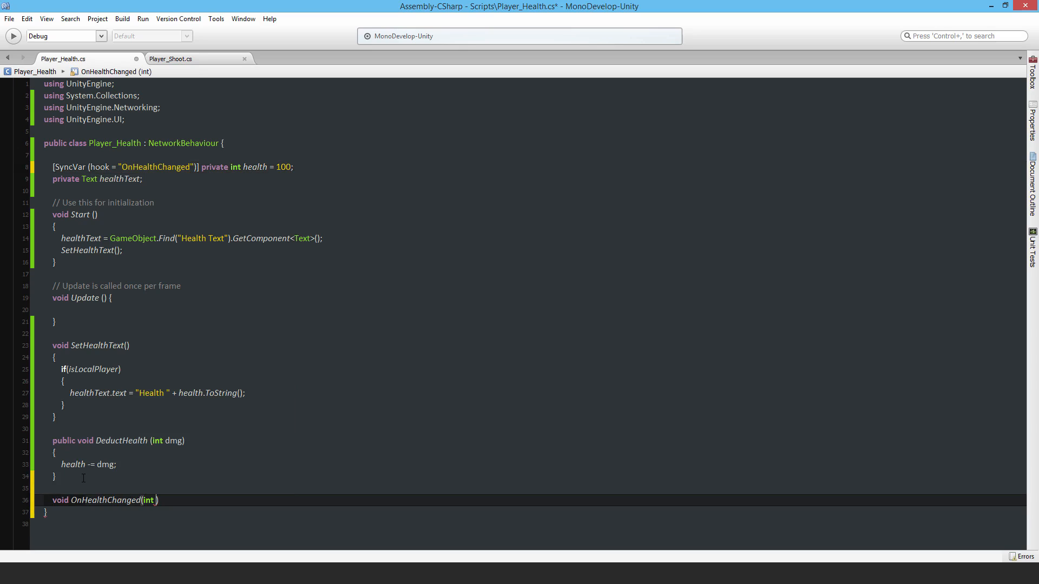
text(hlth)
text({)
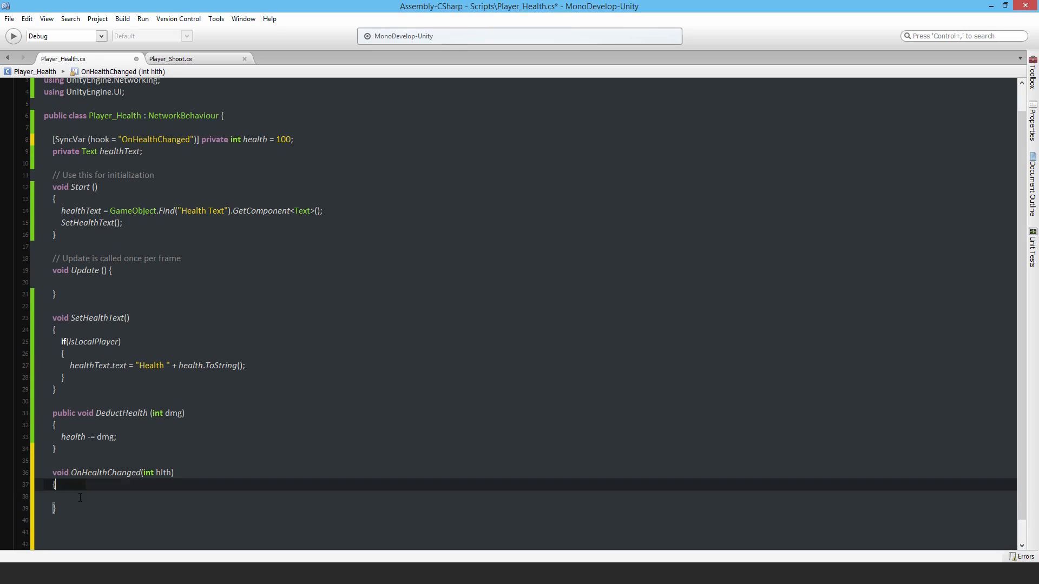
text(health =)
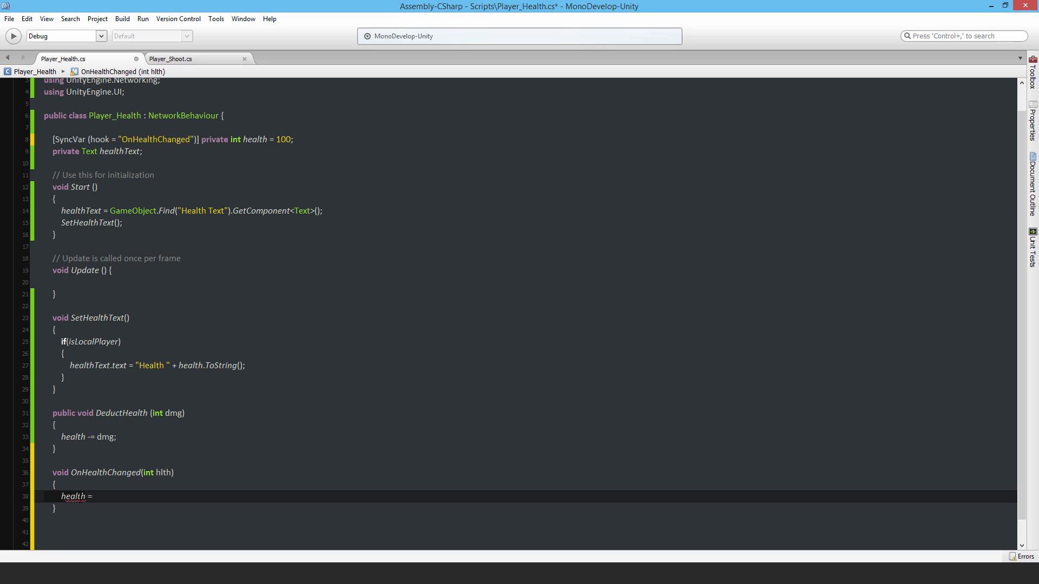
text(hlth;)
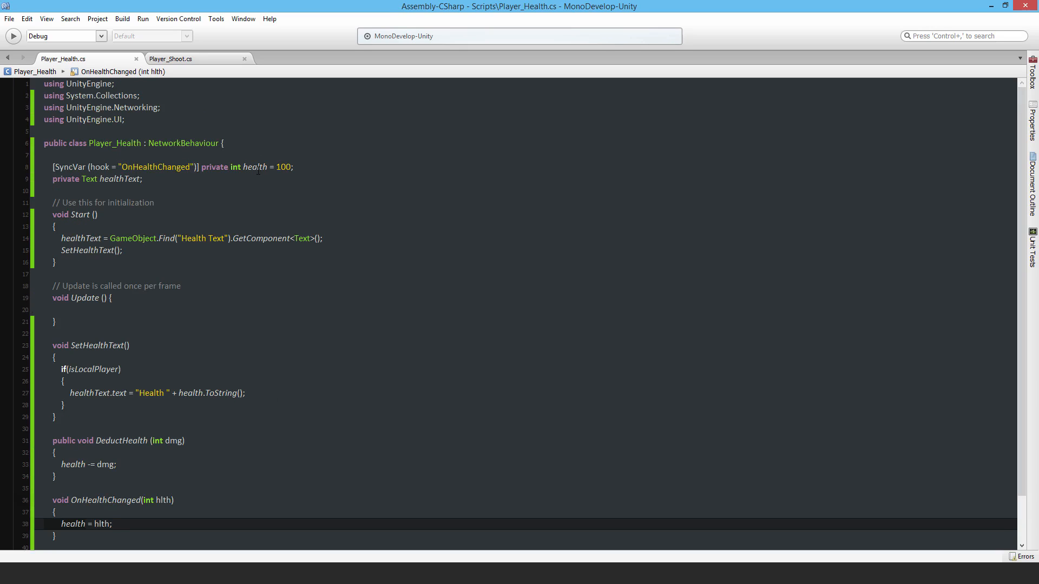
mouse_move(257, 169)
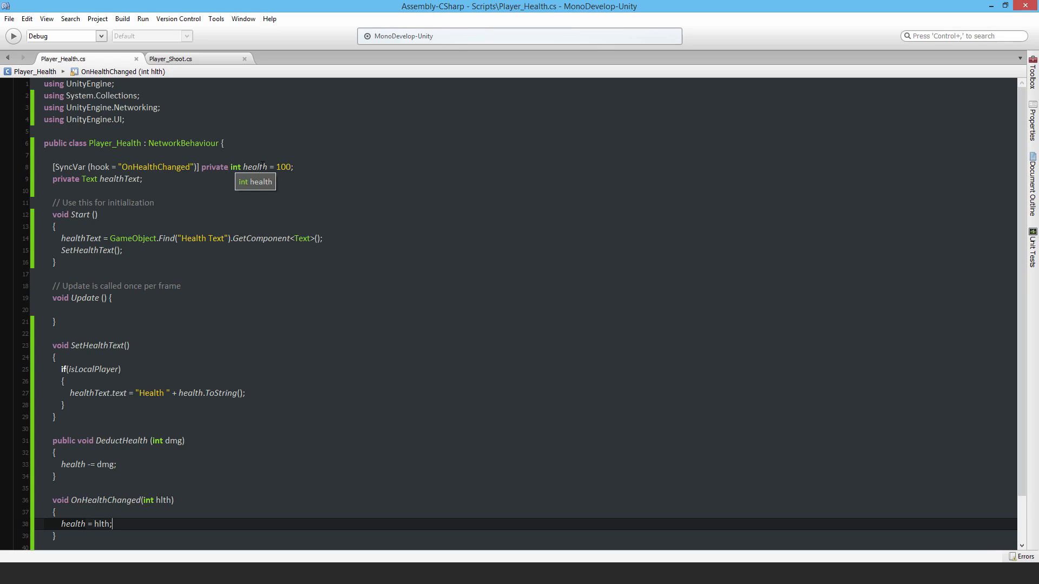
mouse_move(115, 519)
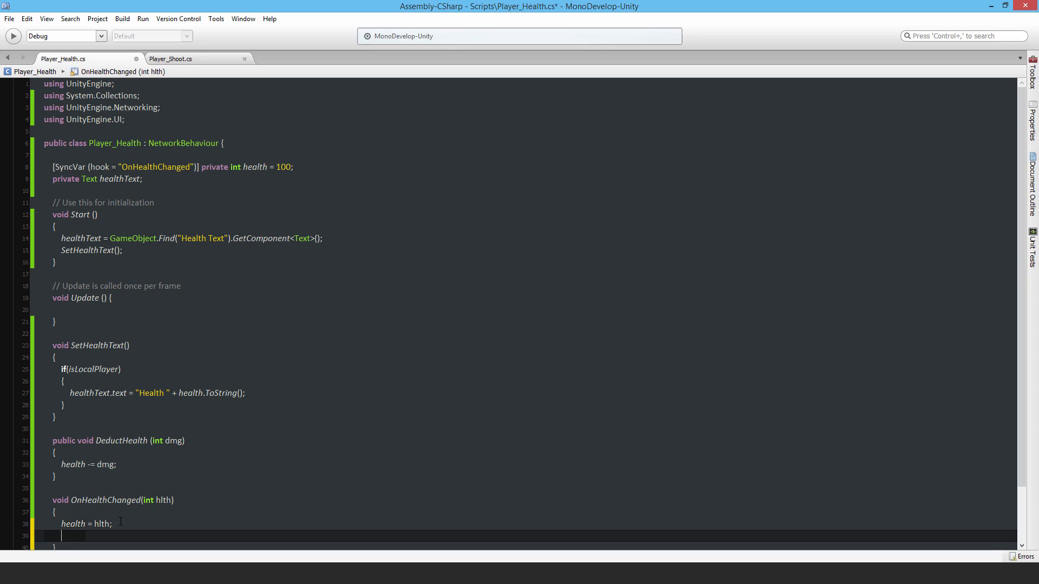
text(SetHealthText)
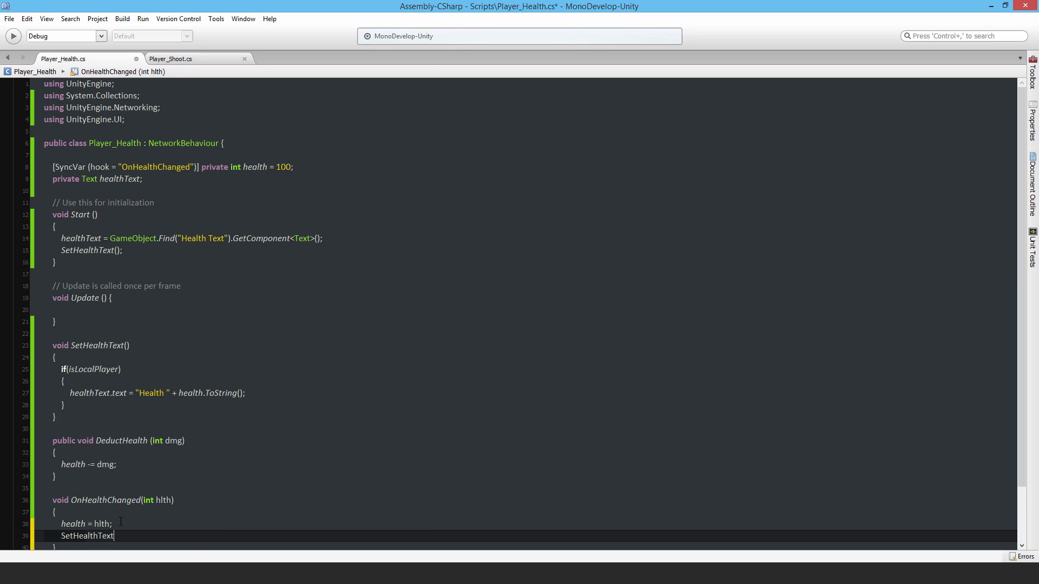
text(();)
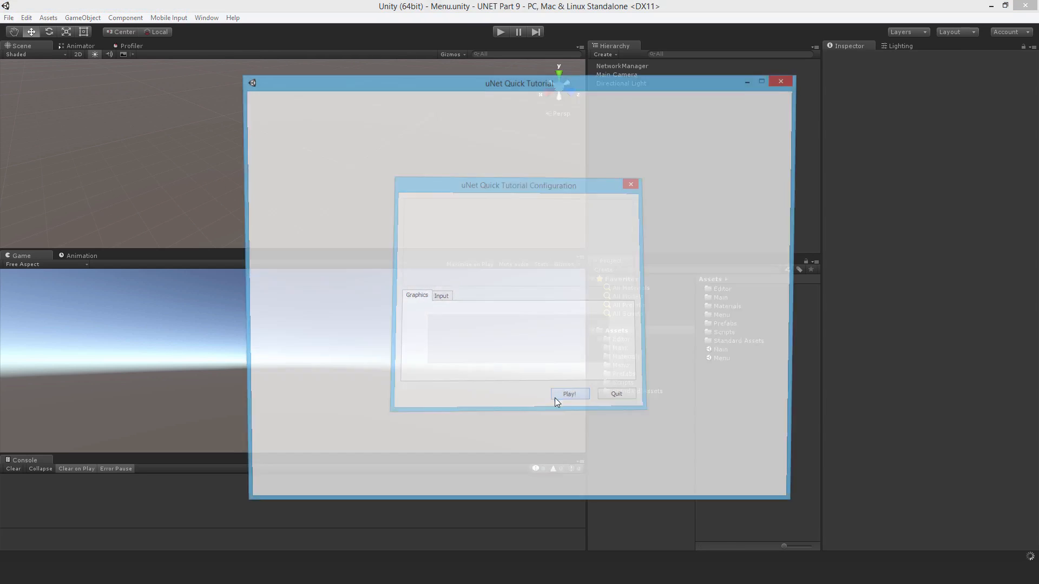
Run the standalone build, play in the editor as LAN Client, shoot players, then stop
click(570, 394)
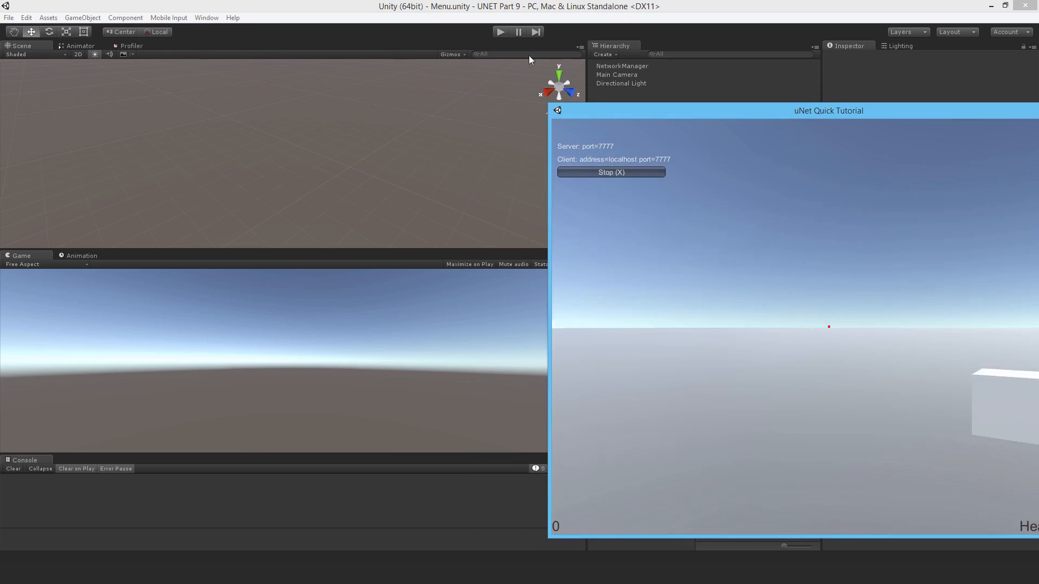
click(611, 172)
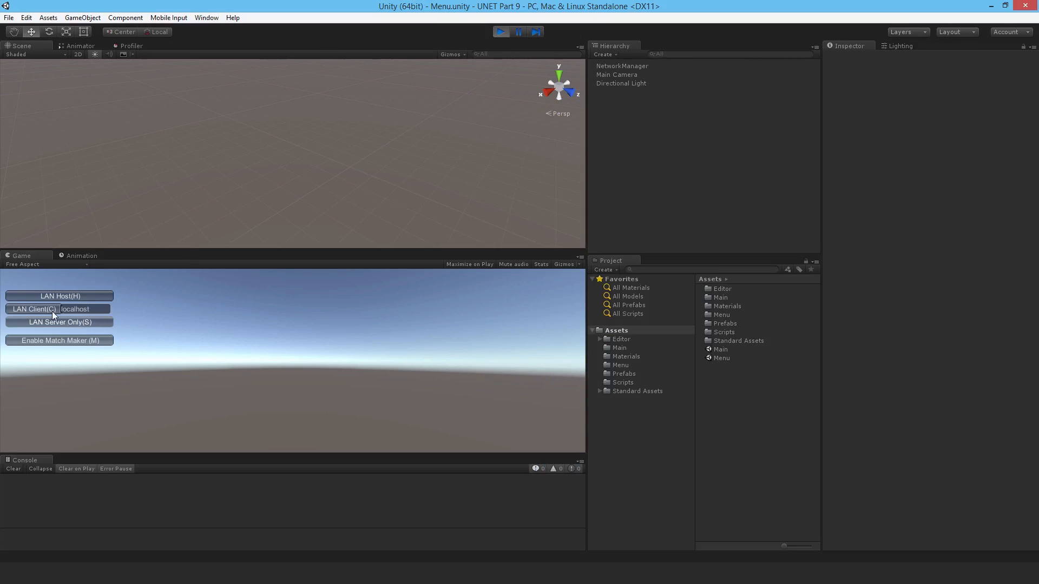
click(34, 309)
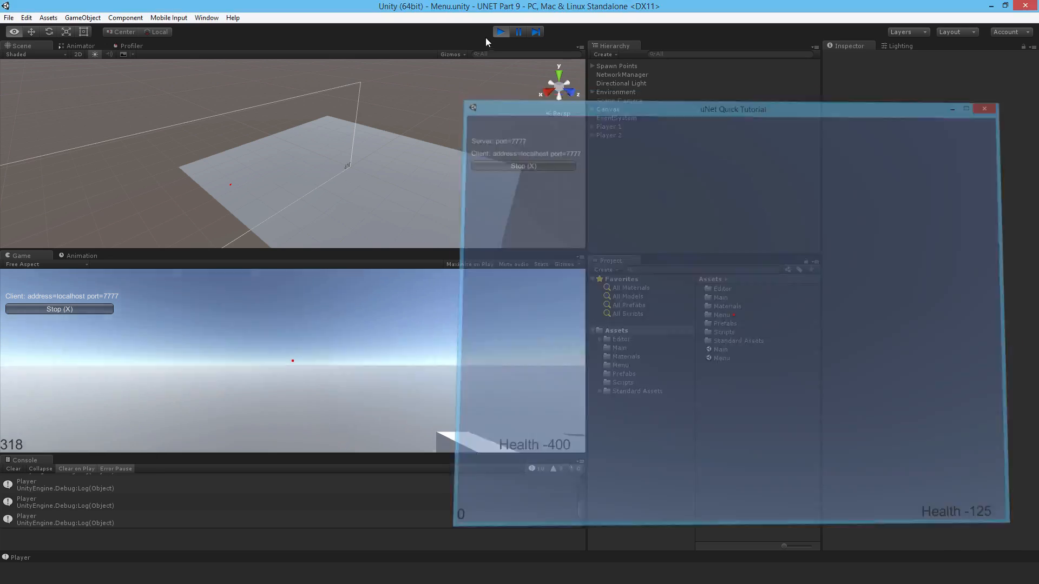
click(498, 32)
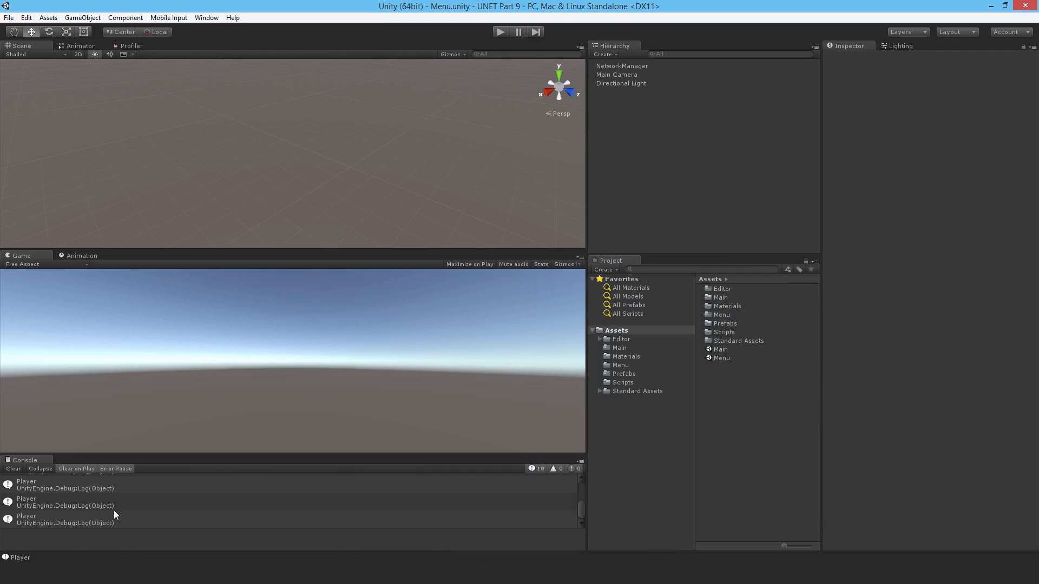
Add // before Debug.Log(hit.transform.tag) on line 40 of Player_Shoot
click(54, 503)
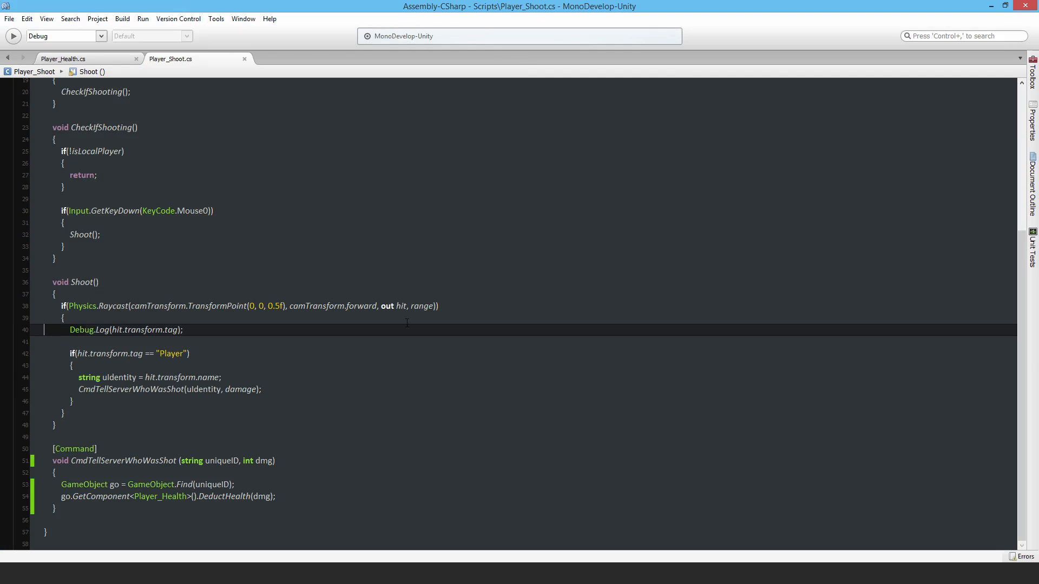
text(//)
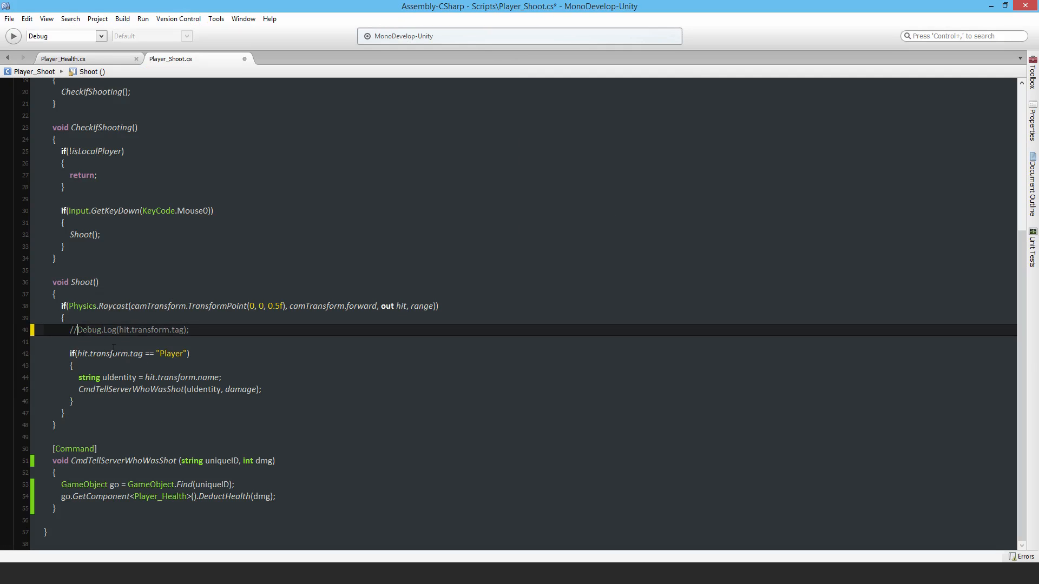